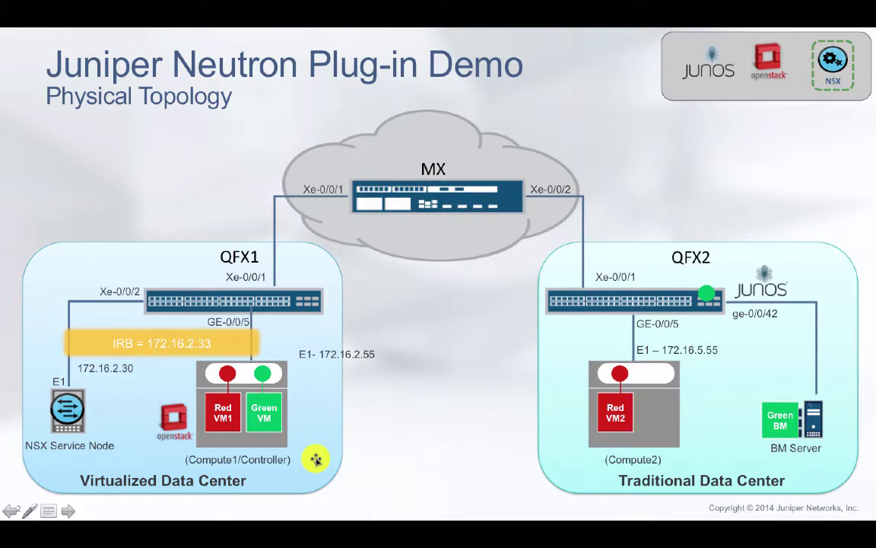
mouse_move(338, 403)
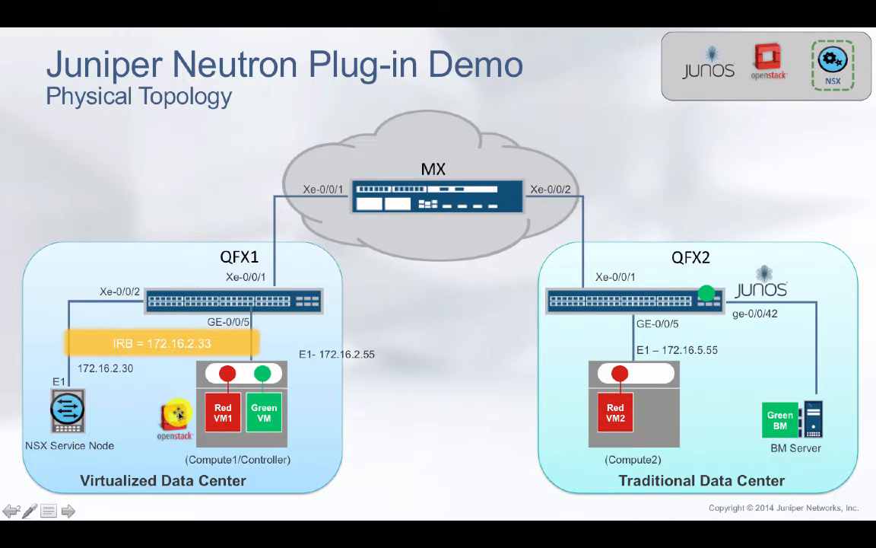
mouse_move(82, 416)
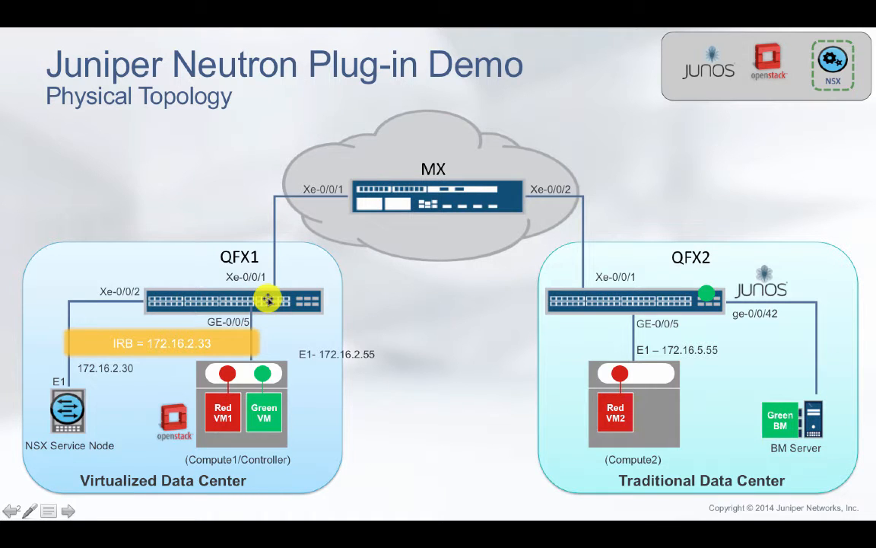
mouse_move(388, 205)
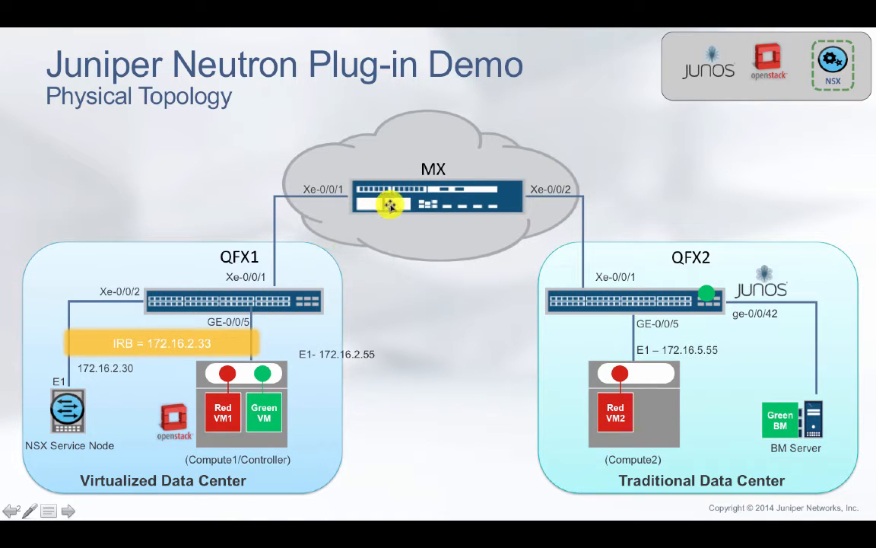
mouse_move(358, 379)
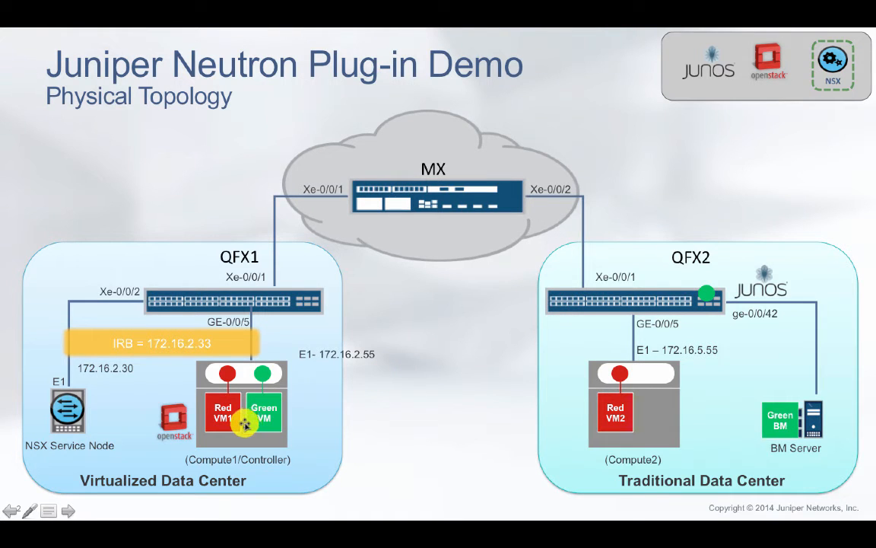
mouse_move(268, 313)
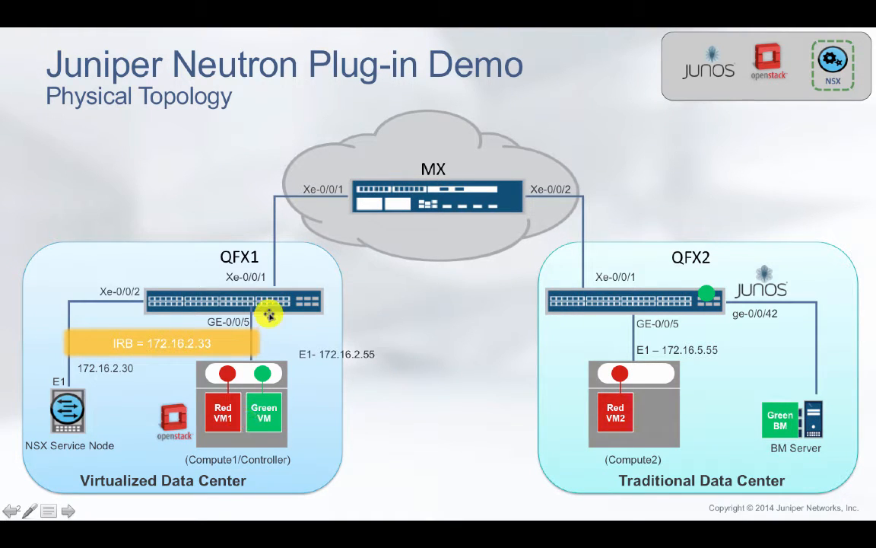
mouse_move(416, 200)
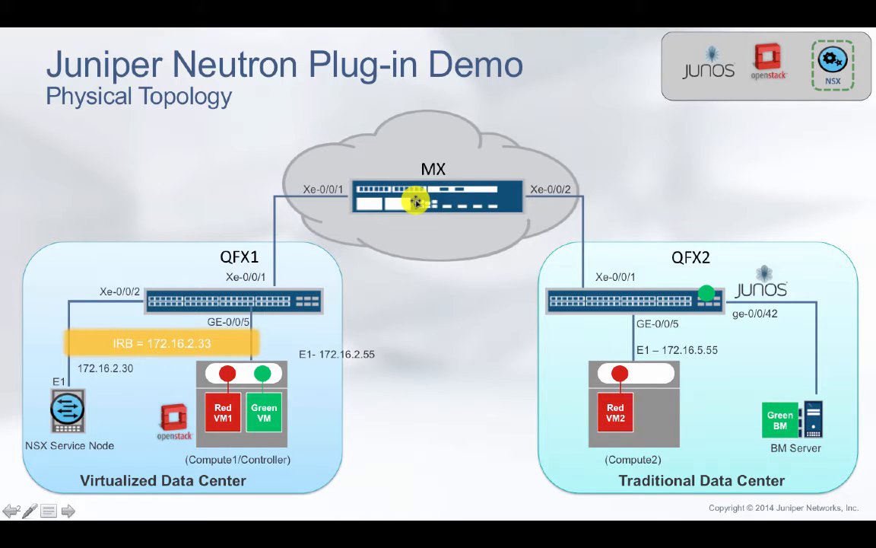
mouse_move(475, 205)
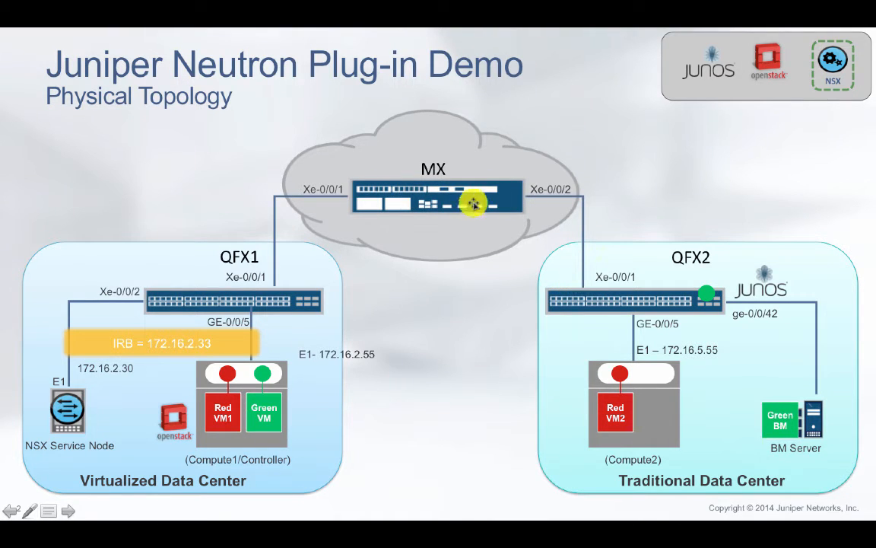
mouse_move(506, 247)
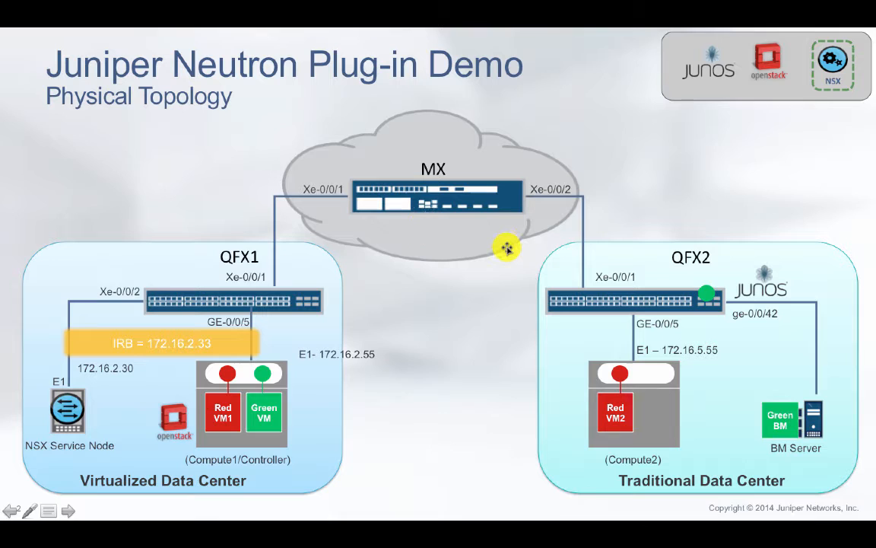
mouse_move(438, 204)
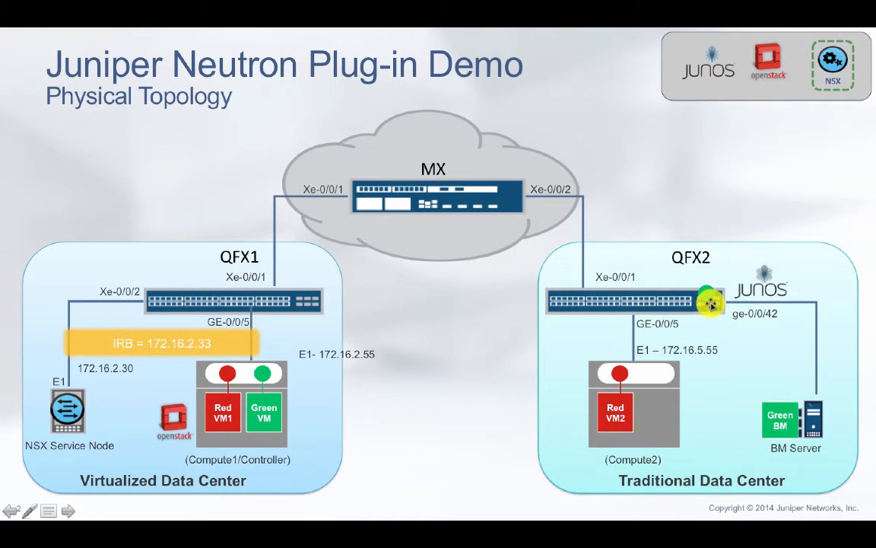
mouse_move(698, 308)
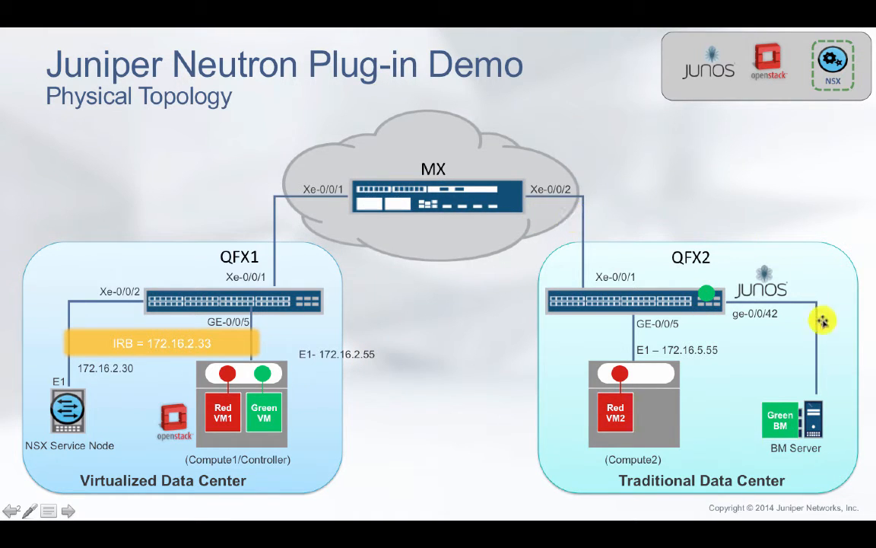
mouse_move(821, 359)
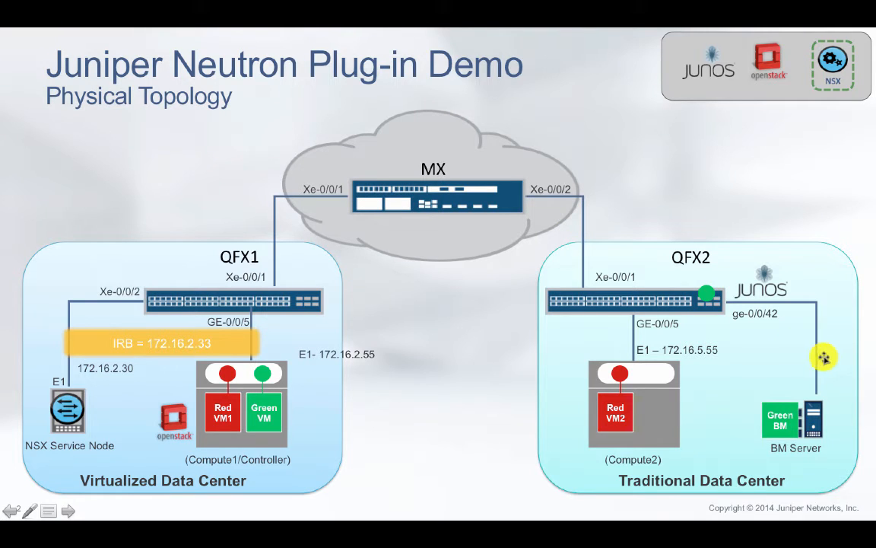
mouse_move(332, 409)
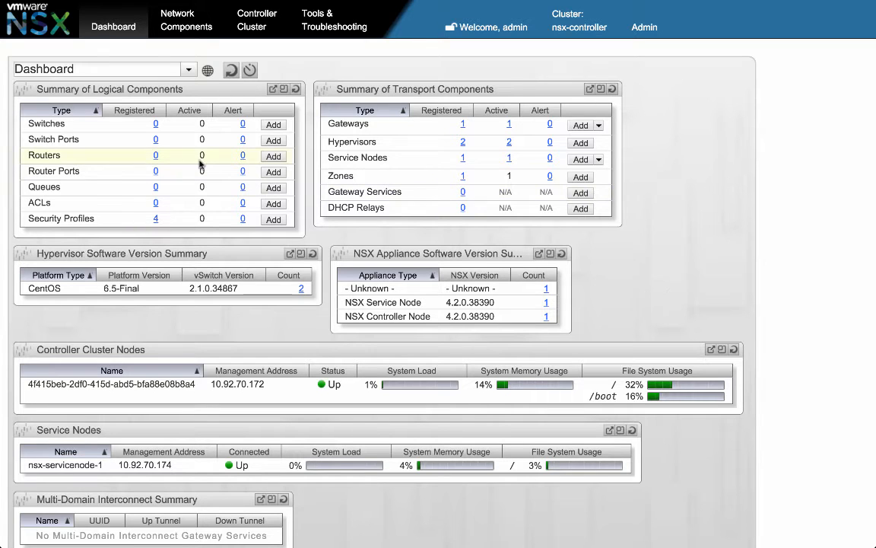
mouse_move(155, 140)
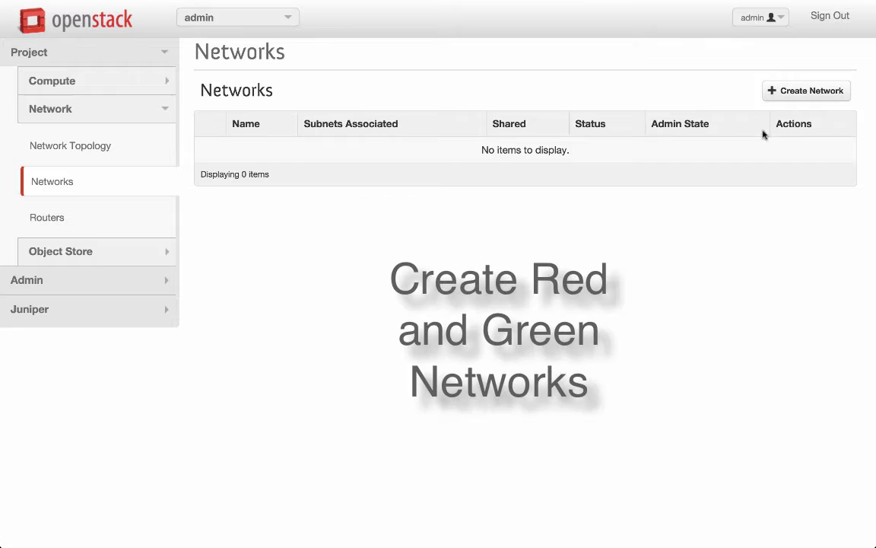
mouse_move(806, 91)
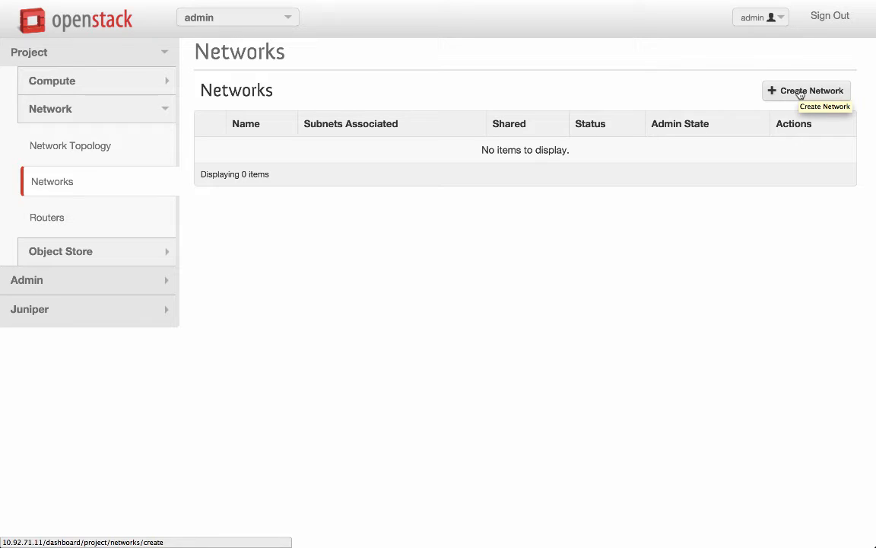
Start a new network named Rednet and continue to its subnet definition
click(807, 92)
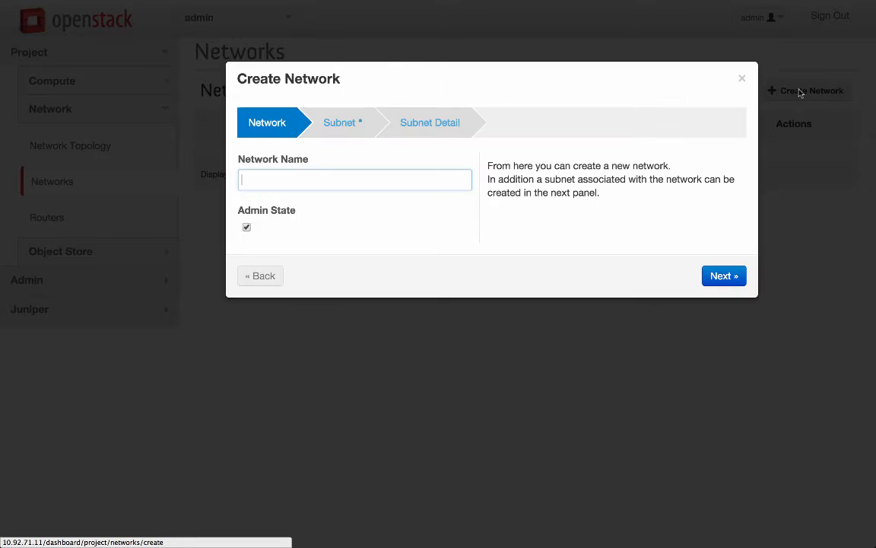
click(354, 179)
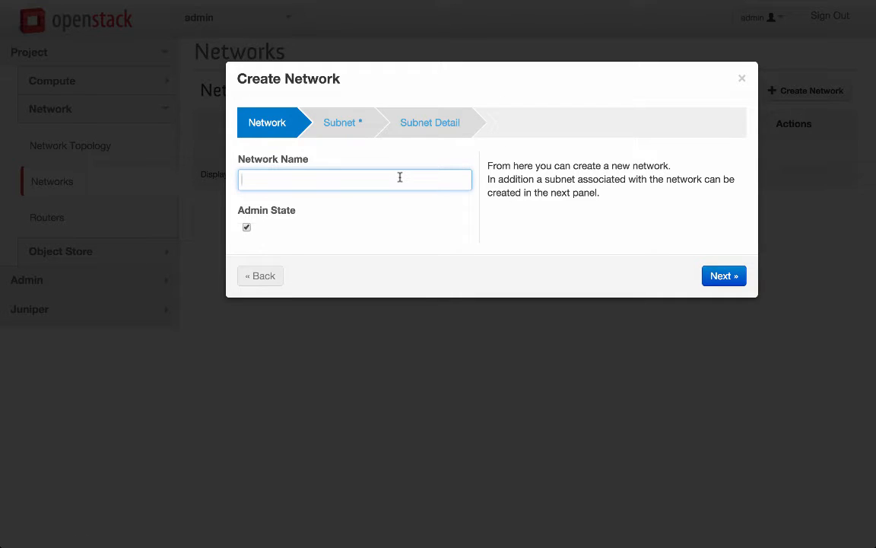
text(red)
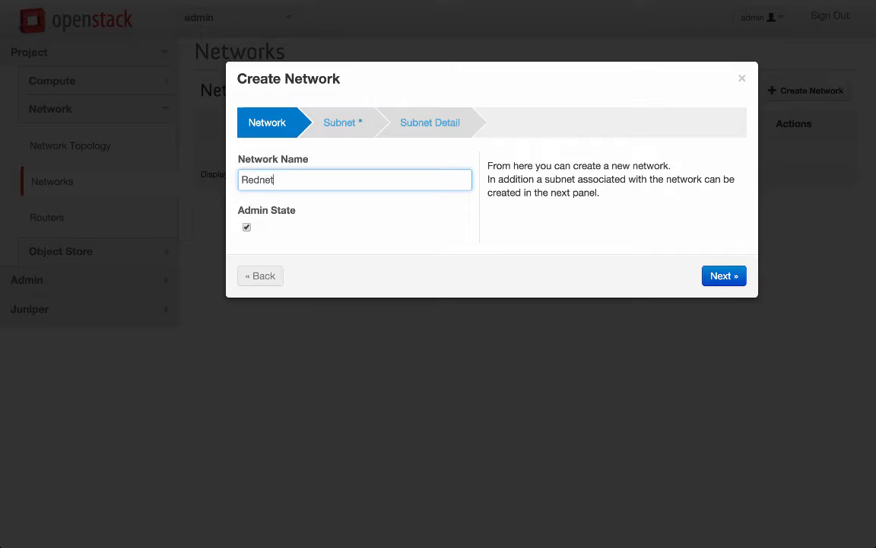
click(725, 275)
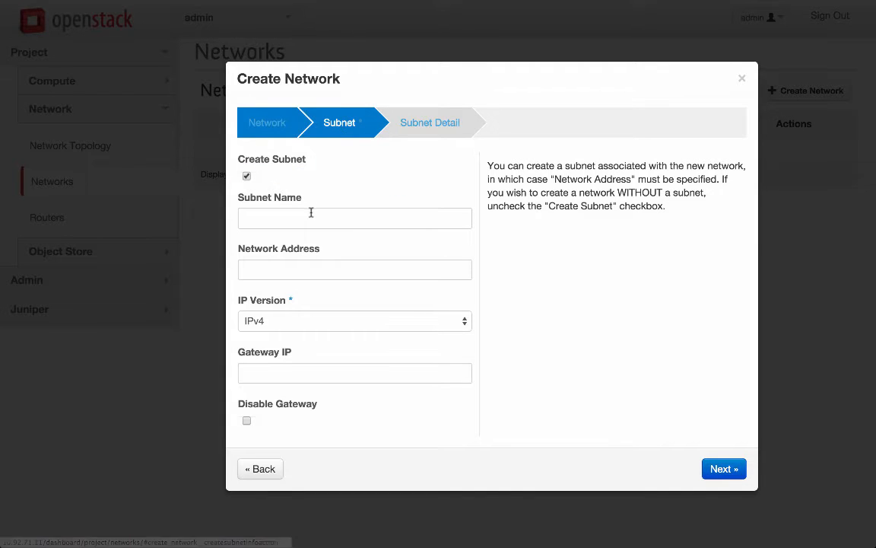
Define subnet Red with address 20.20.20.0/24 and gateway 20.20.20.1, then proceed
text(Red)
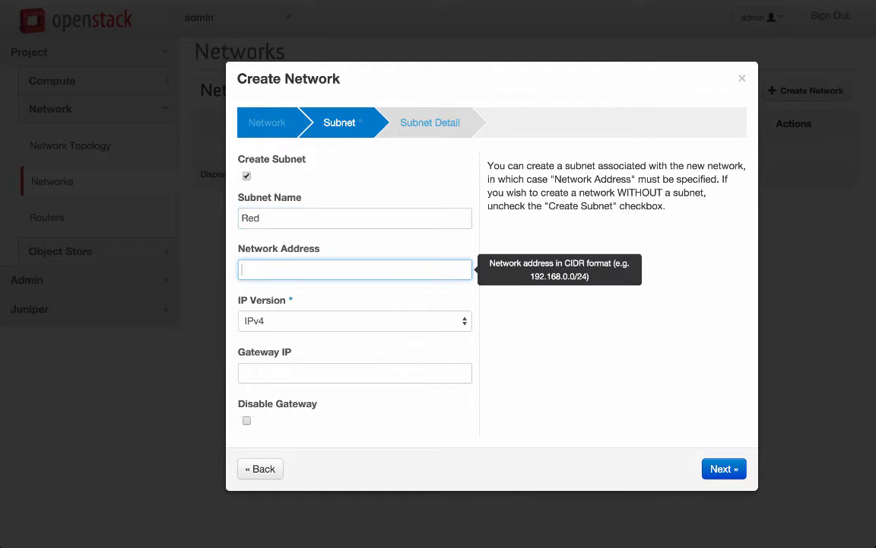
text(20.20.20.0)
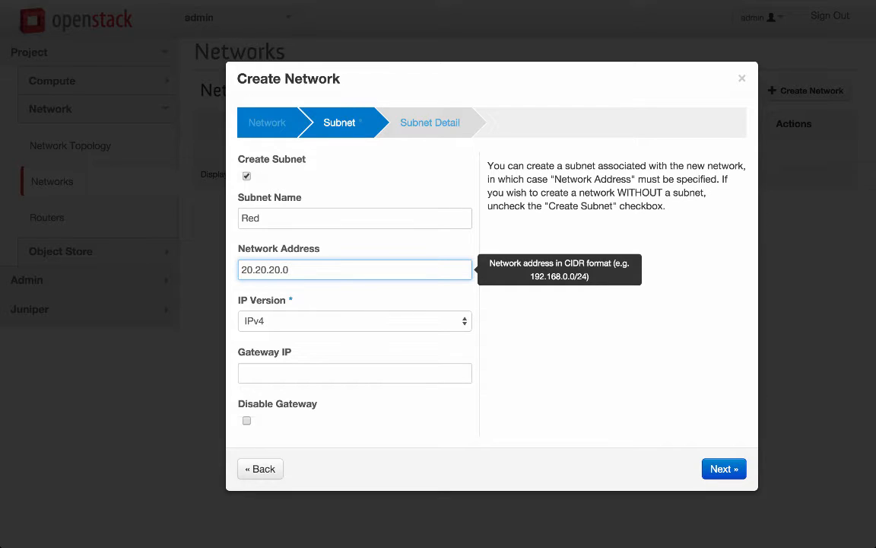
text(/24)
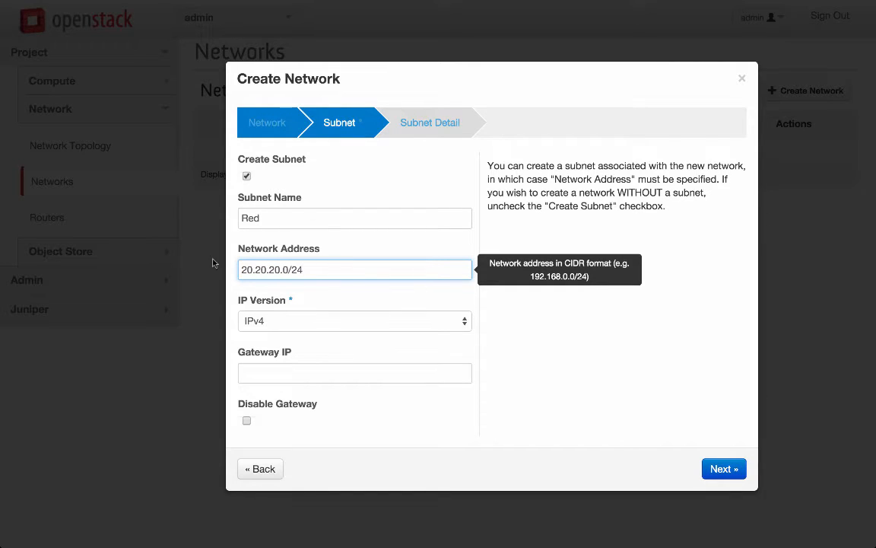
text(20.20.20.1)
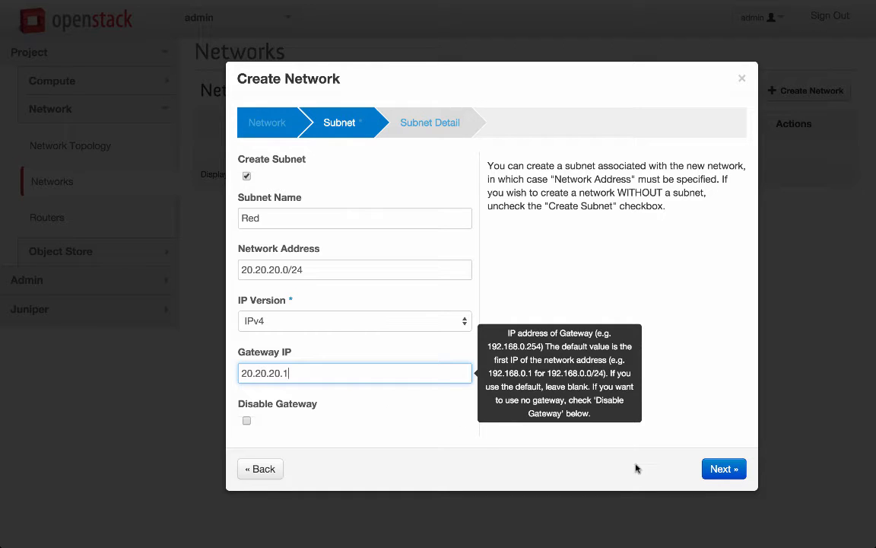
click(724, 468)
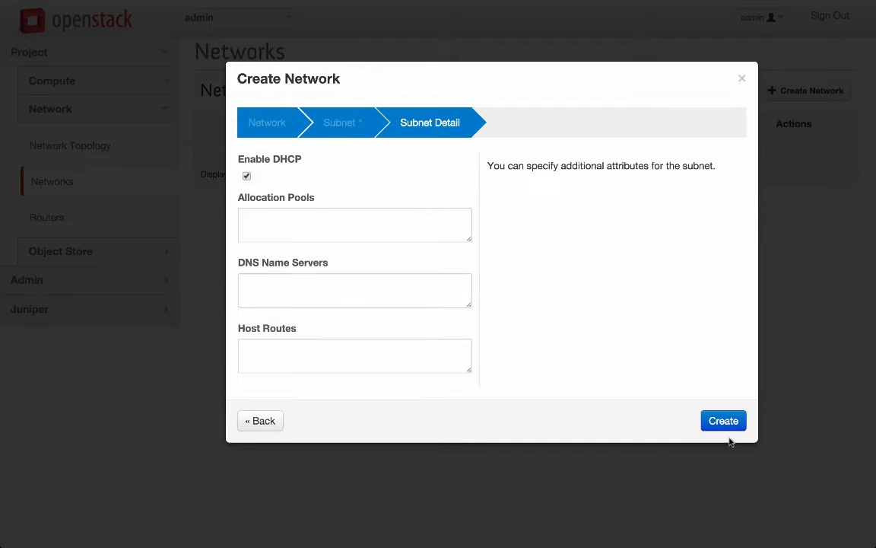
Create the Rednet network with its subnet and query logical switches in NSX Manager
click(725, 420)
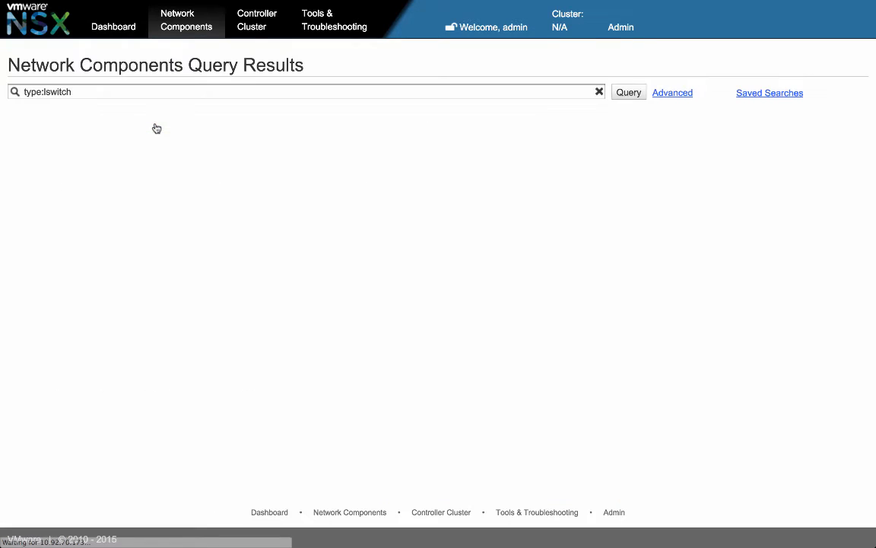
click(629, 93)
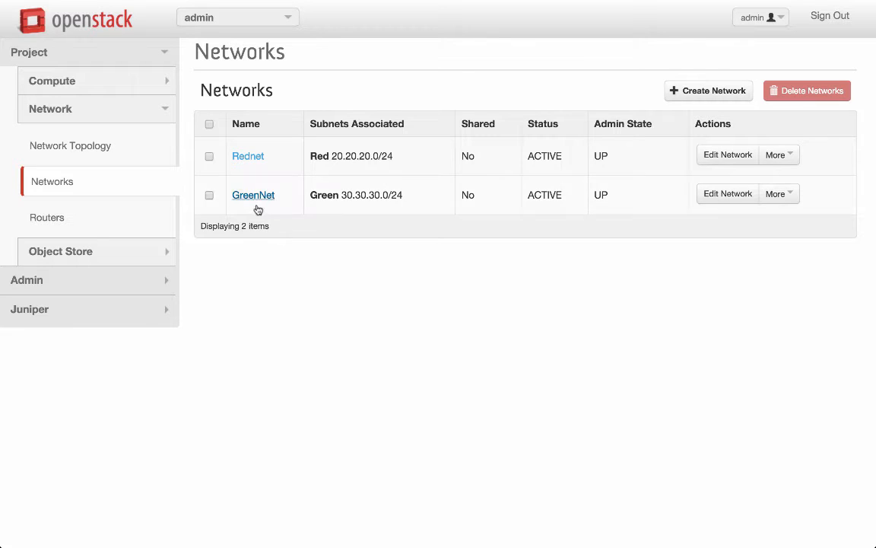
mouse_move(359, 205)
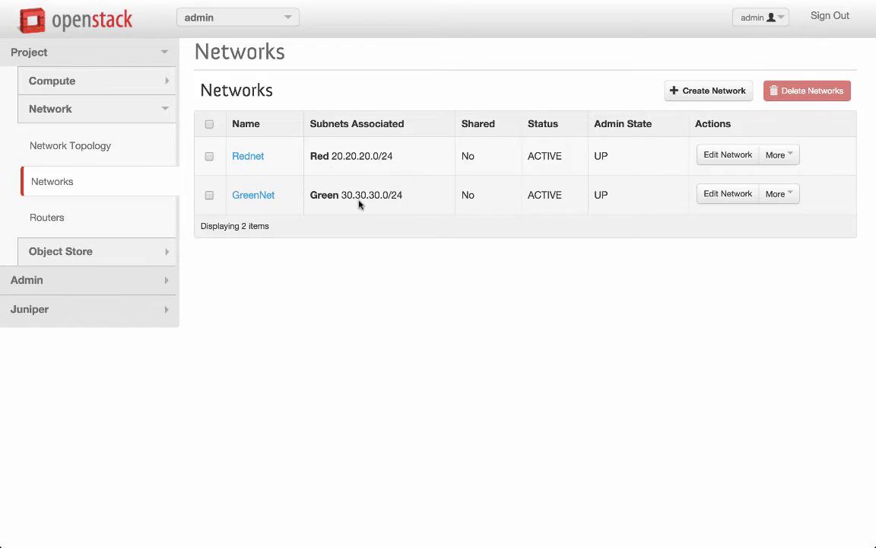
Expand the project's Compute section in the sidebar
click(51, 81)
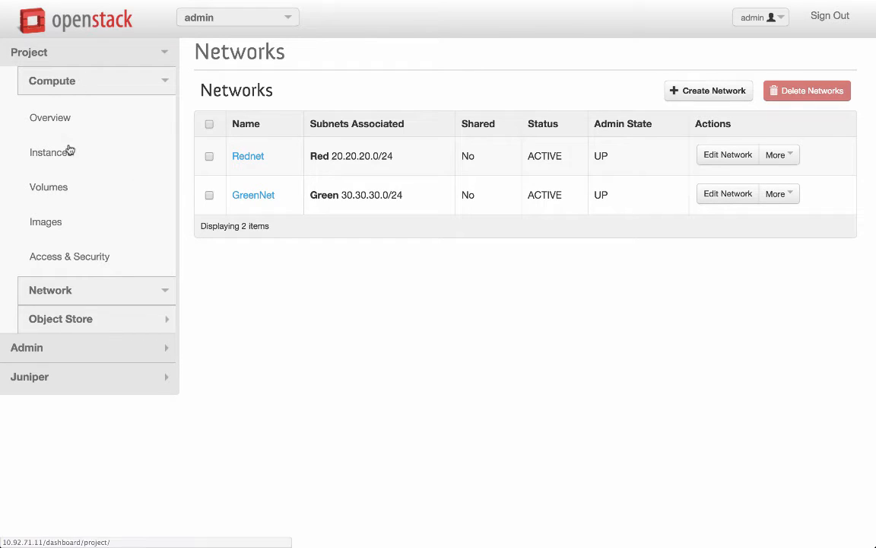
Begin a new instance named RedVM1 from the Instances list
click(49, 152)
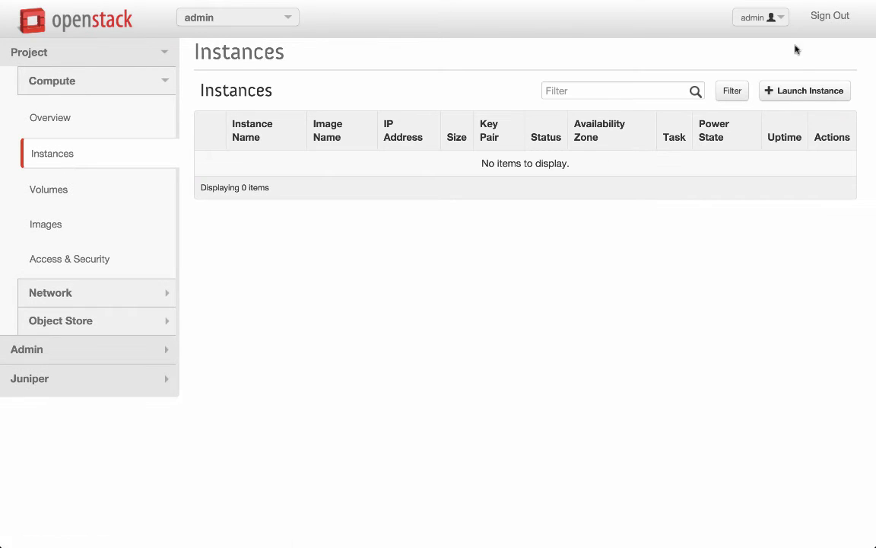
click(805, 92)
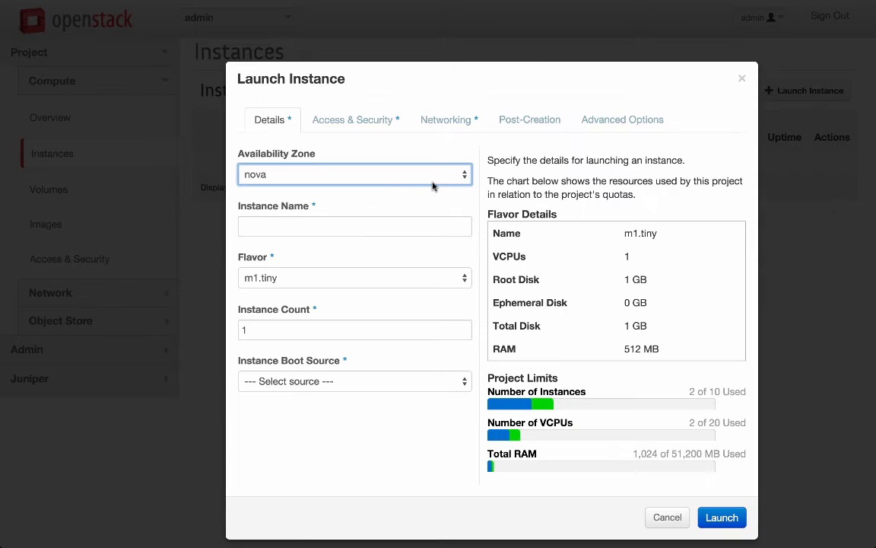
text(RedV)
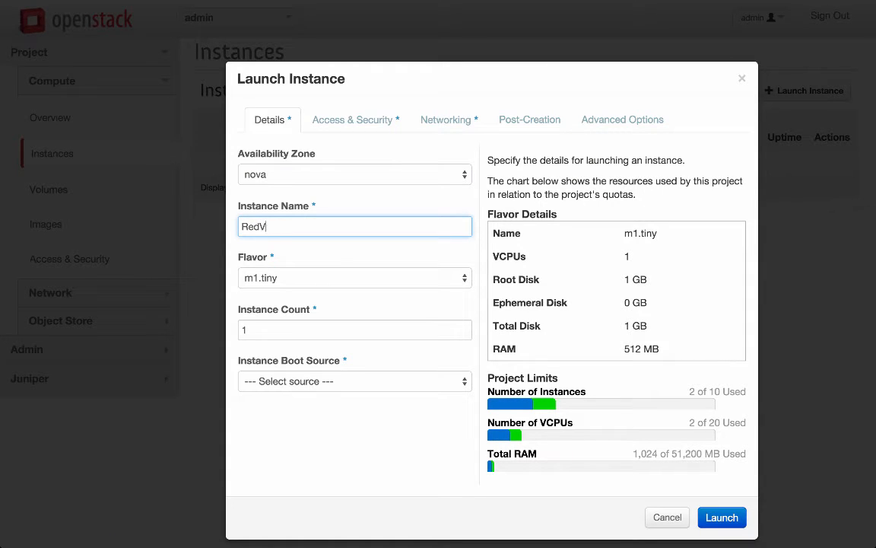
text(M1)
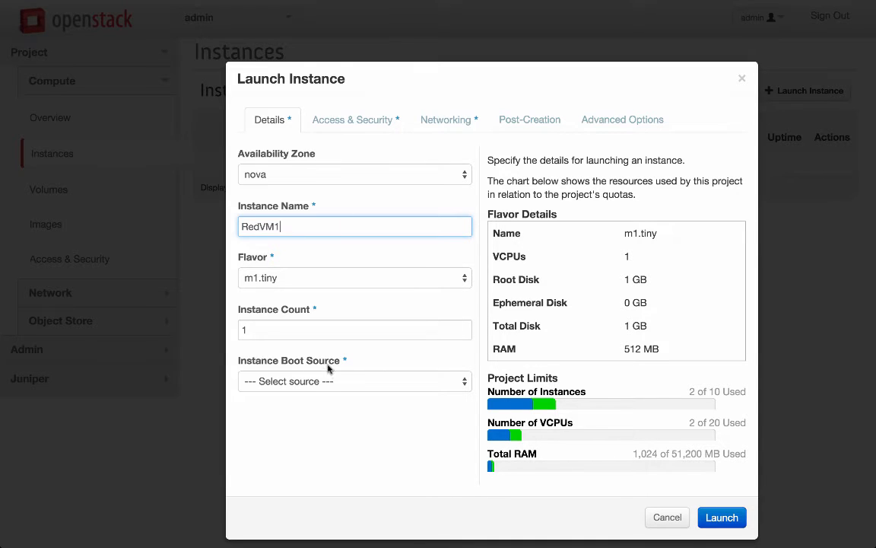
Boot RedVM1 from the cirros image, attach Rednet, and launch it
click(353, 380)
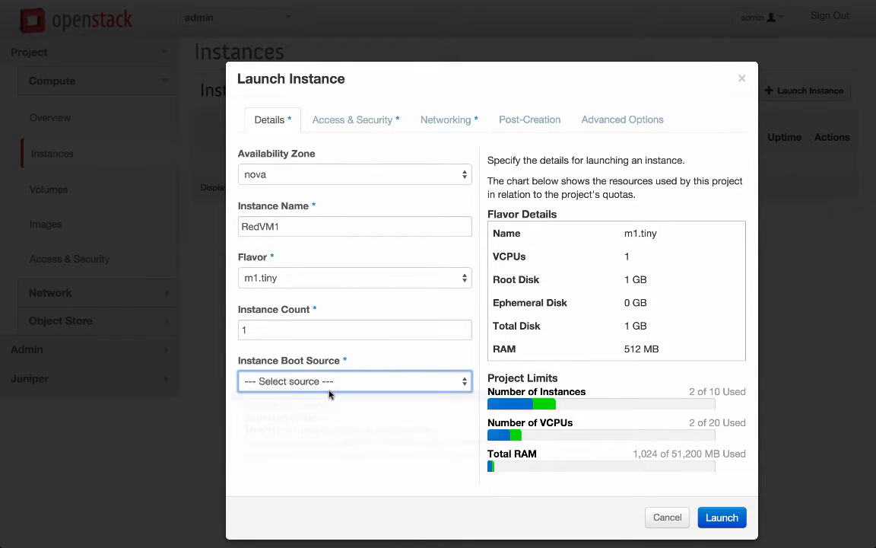
click(354, 381)
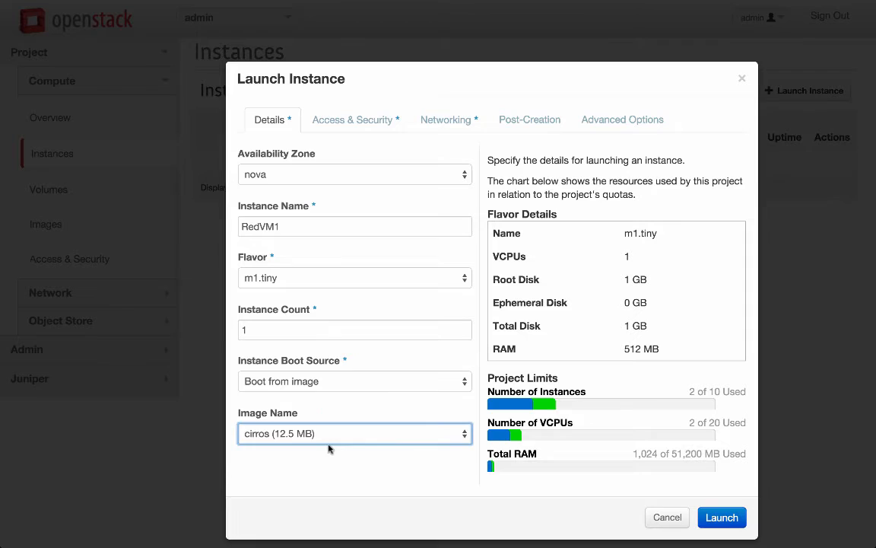
click(446, 119)
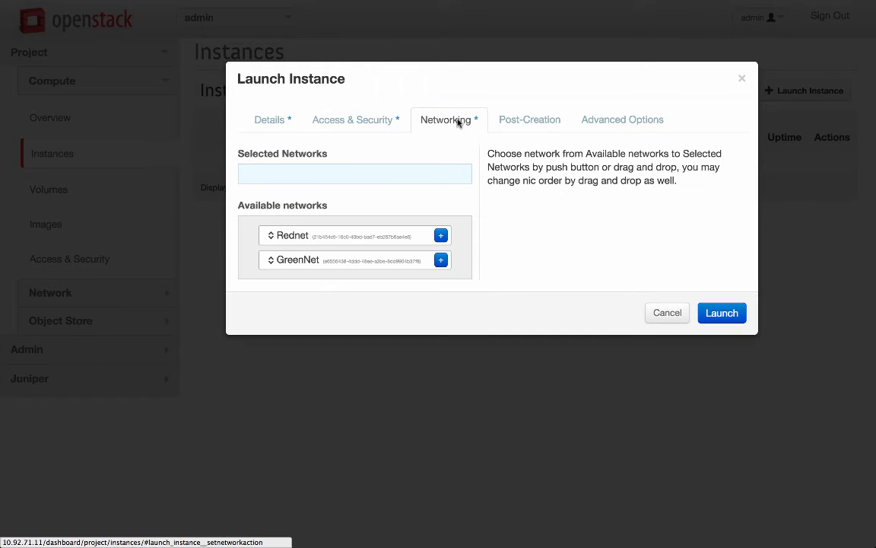
click(441, 234)
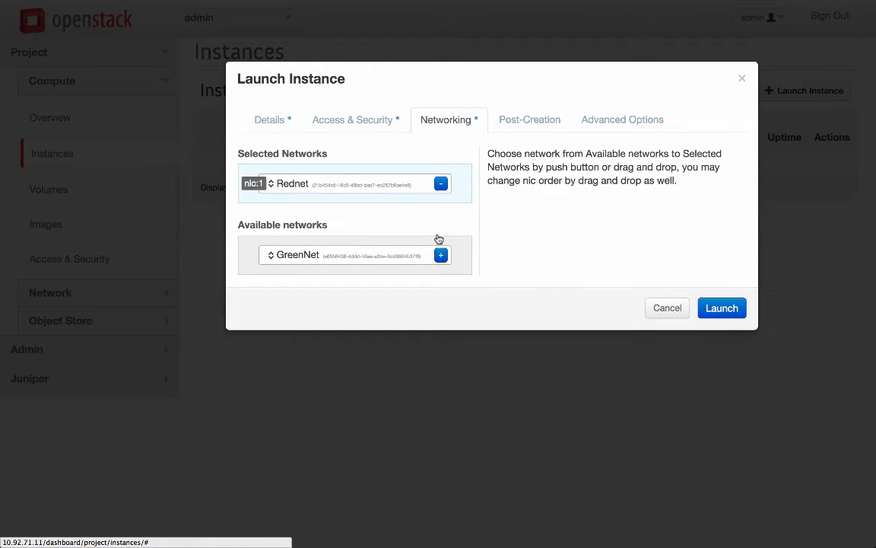
click(722, 307)
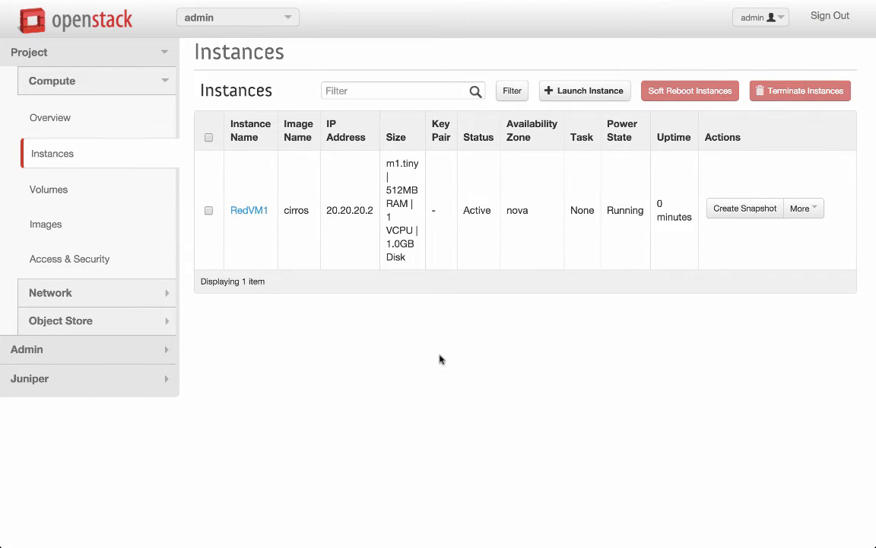
mouse_move(264, 225)
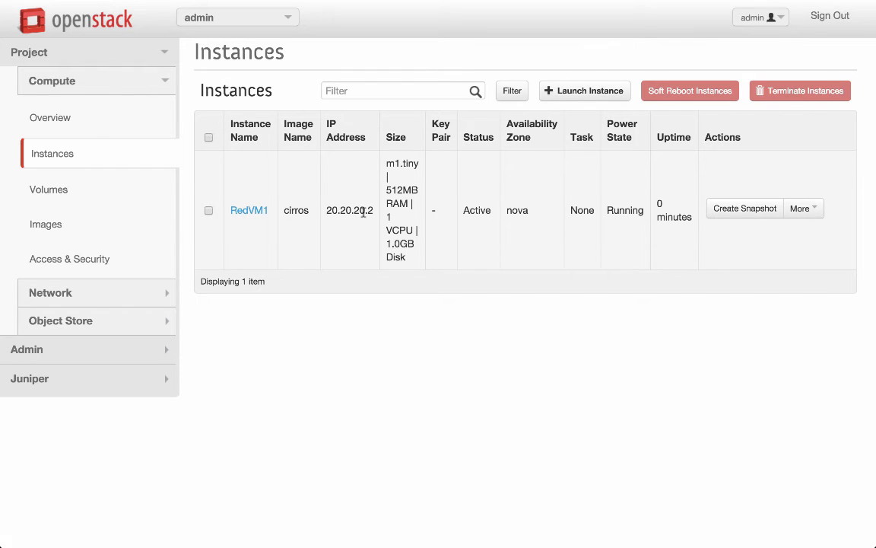
mouse_move(543, 359)
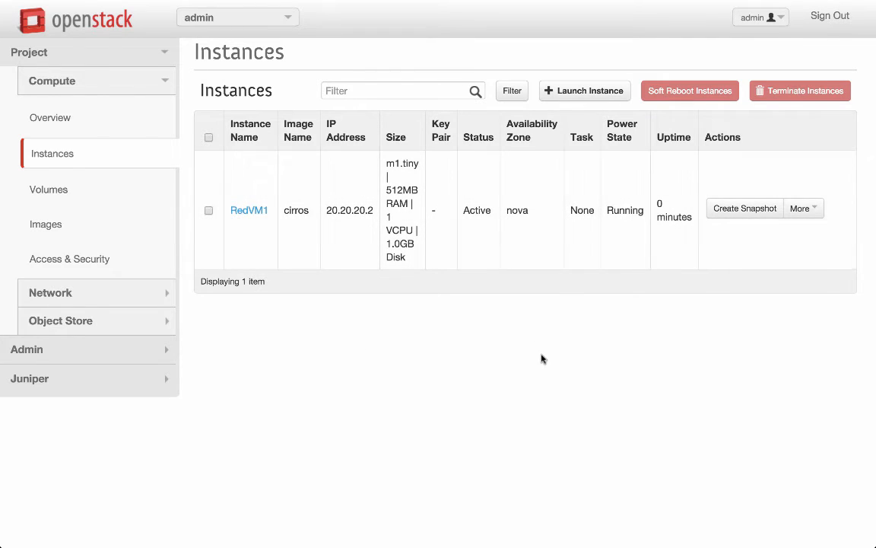
mouse_move(582, 97)
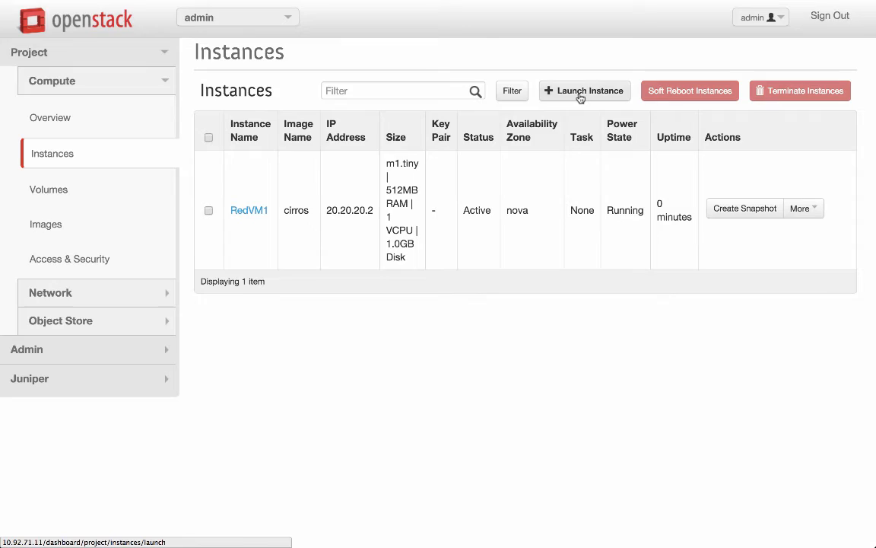
Begin a second instance named RedVM2 set to boot from an image
click(584, 92)
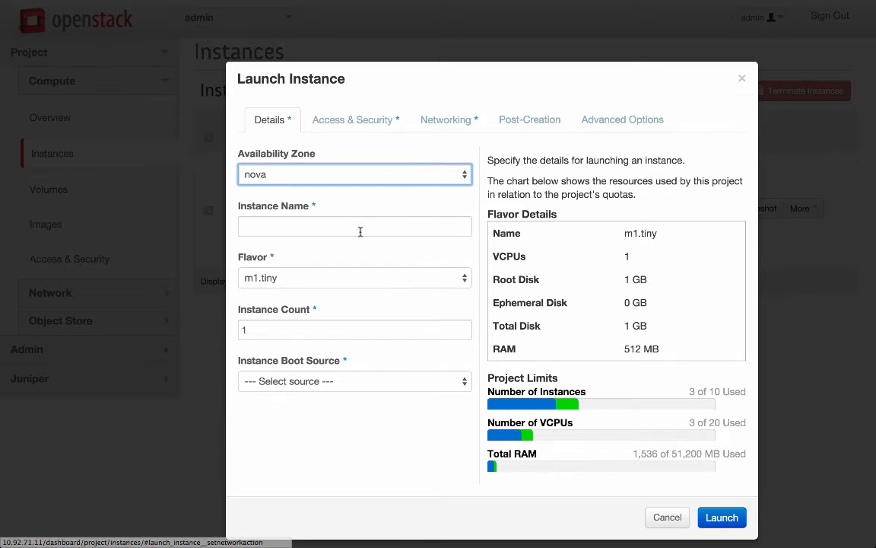
text(Red)
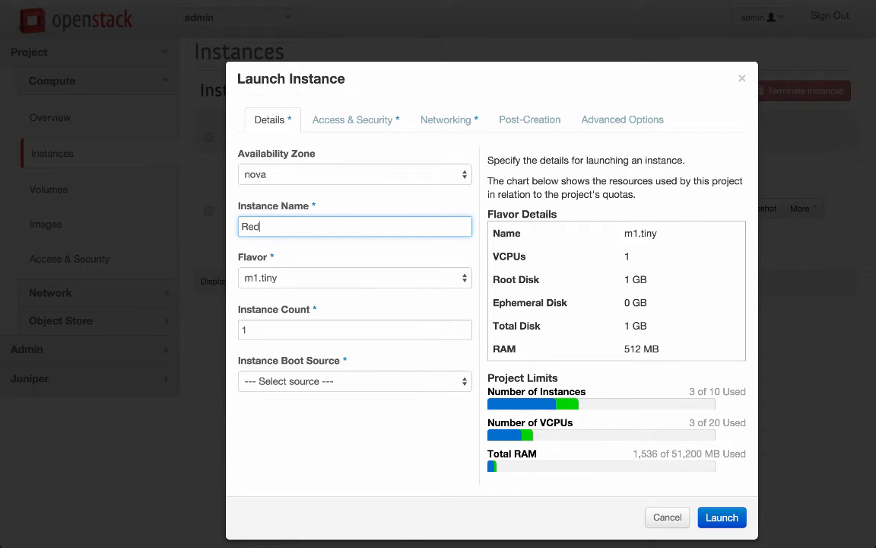
text(VM)
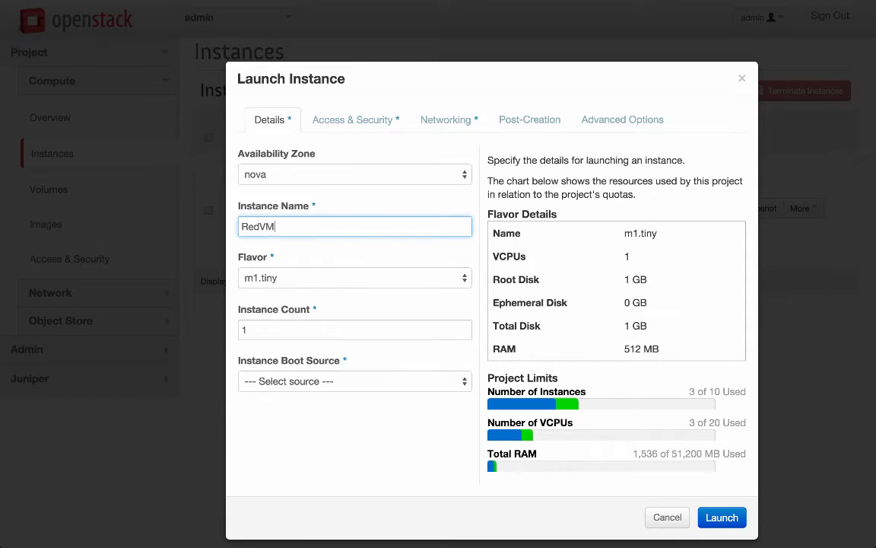
click(353, 380)
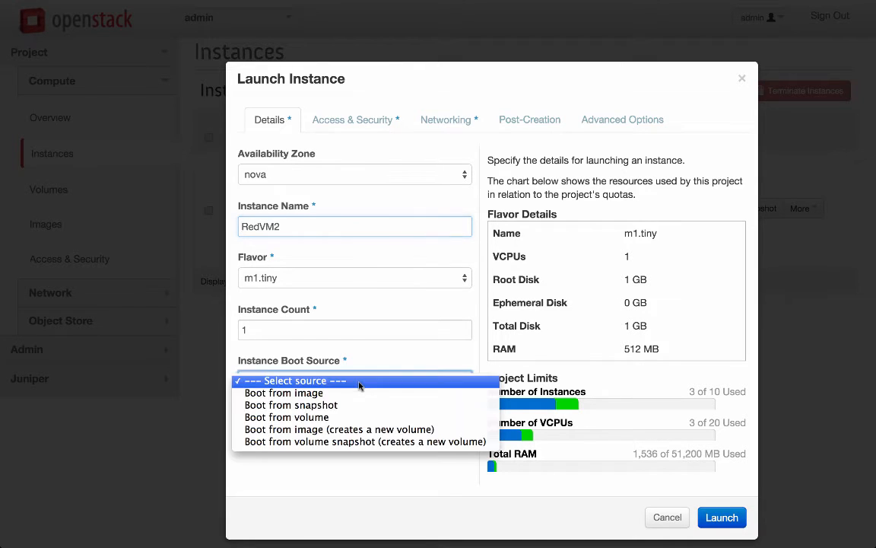
click(283, 393)
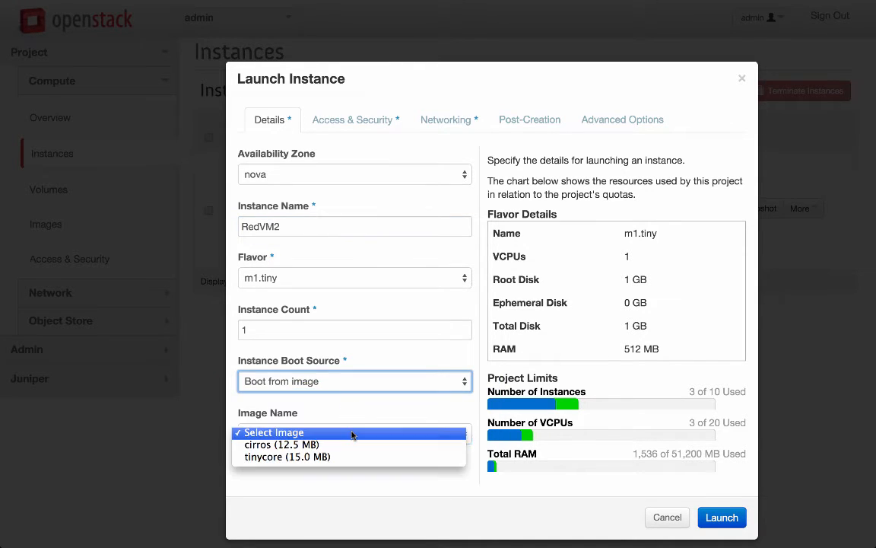
Select the cirros image and attach Rednet to RedVM2
click(447, 118)
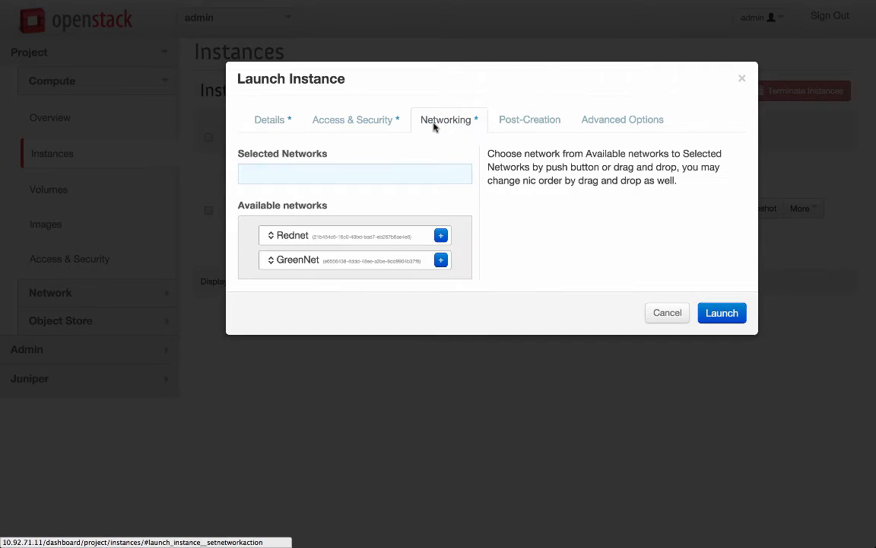
click(441, 234)
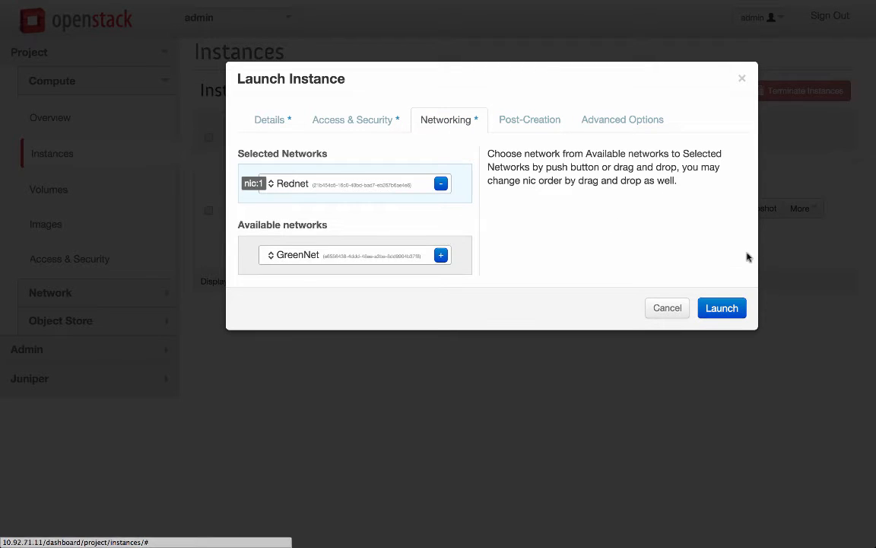
click(721, 307)
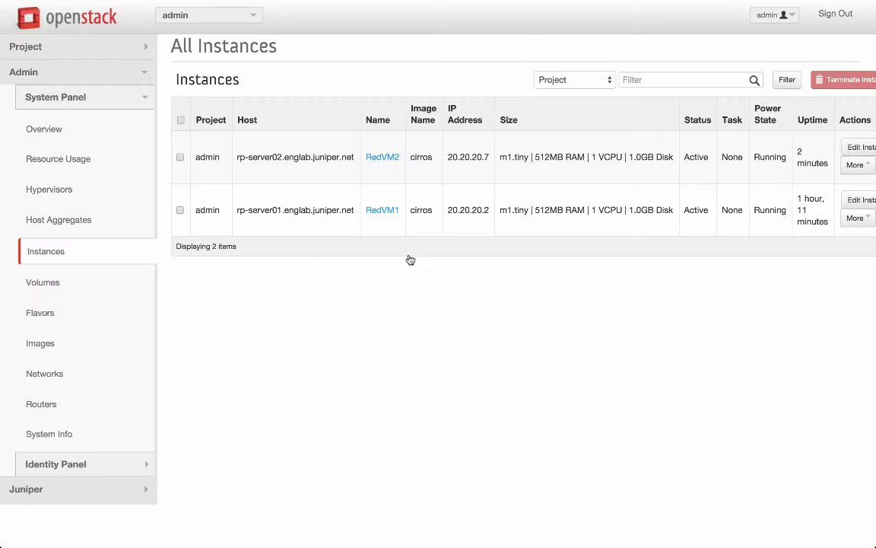
mouse_move(384, 166)
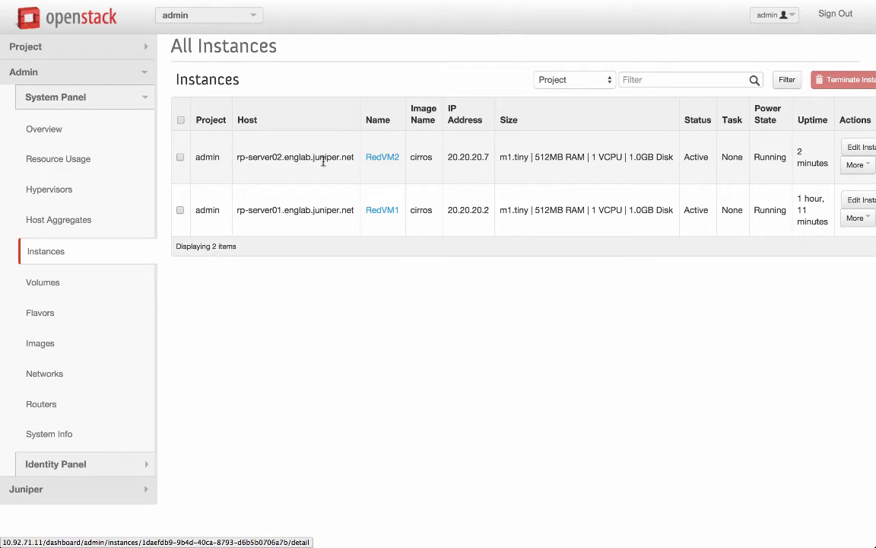
mouse_move(271, 157)
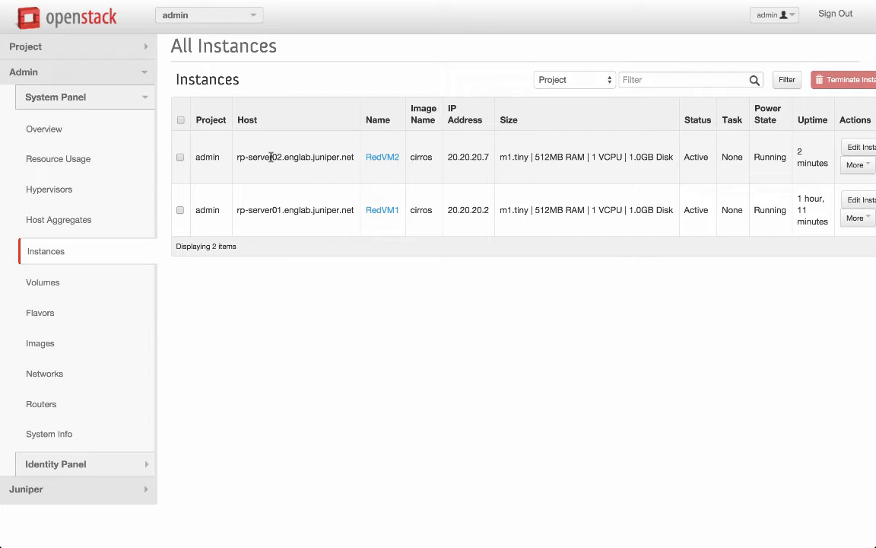
mouse_move(463, 157)
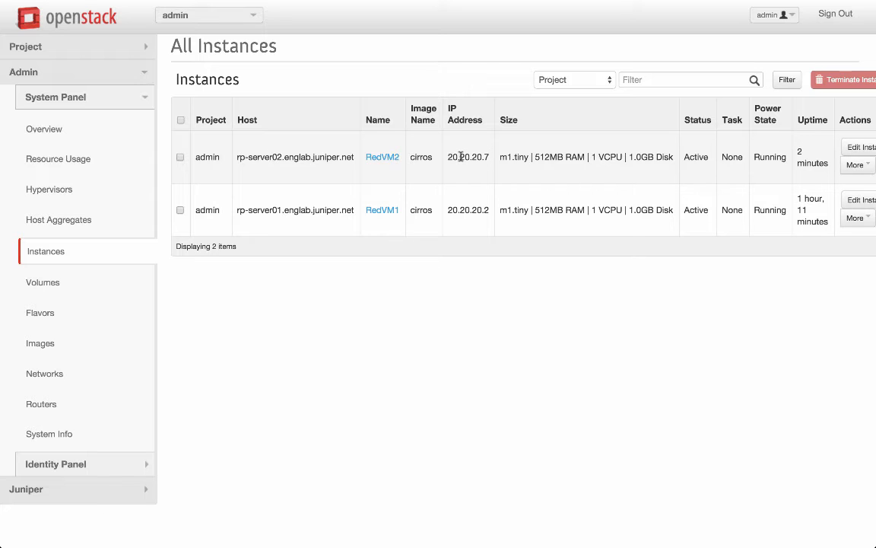
mouse_move(460, 157)
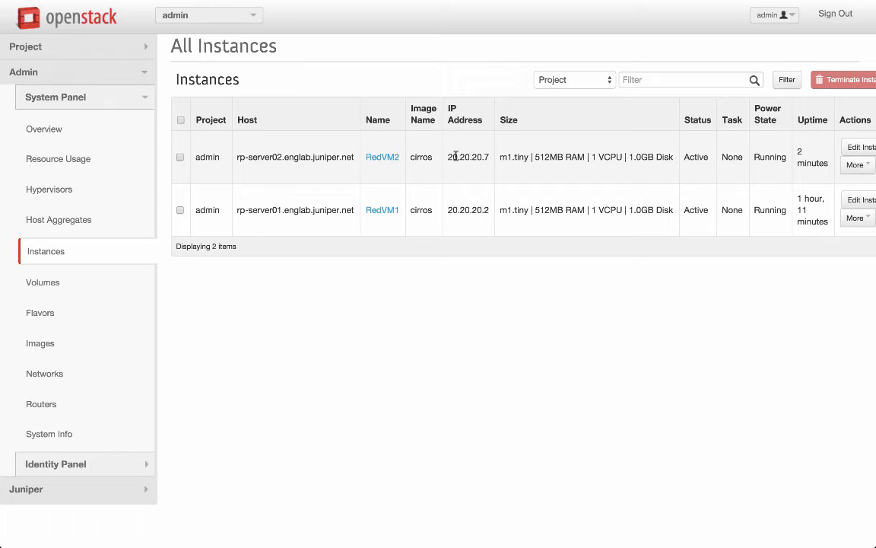
mouse_move(481, 158)
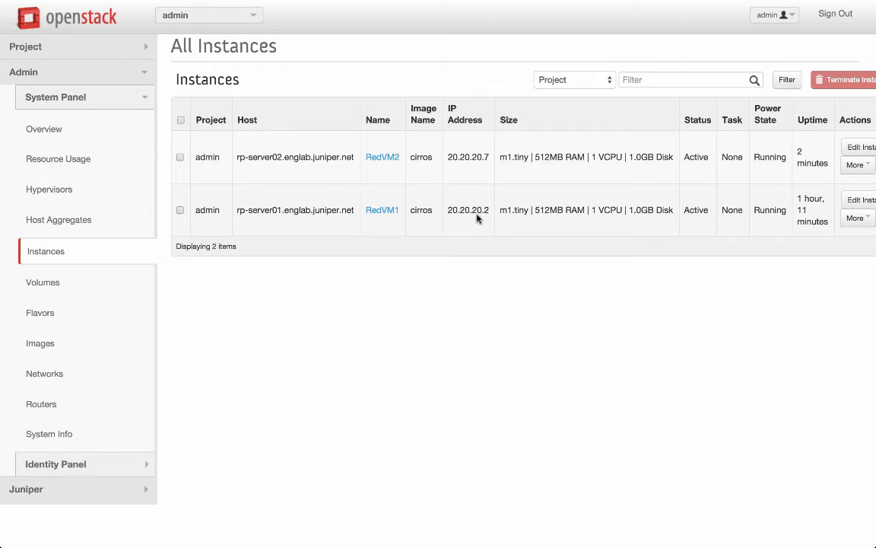
mouse_move(471, 152)
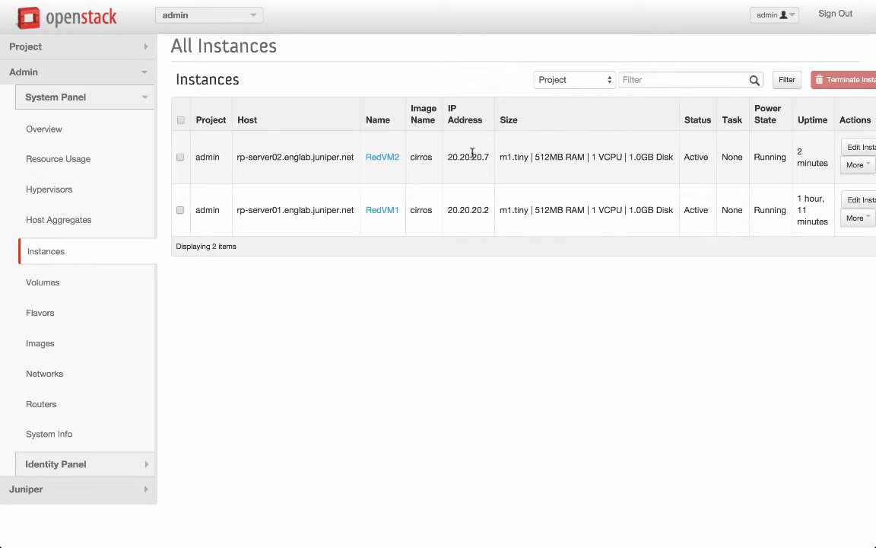
mouse_move(383, 213)
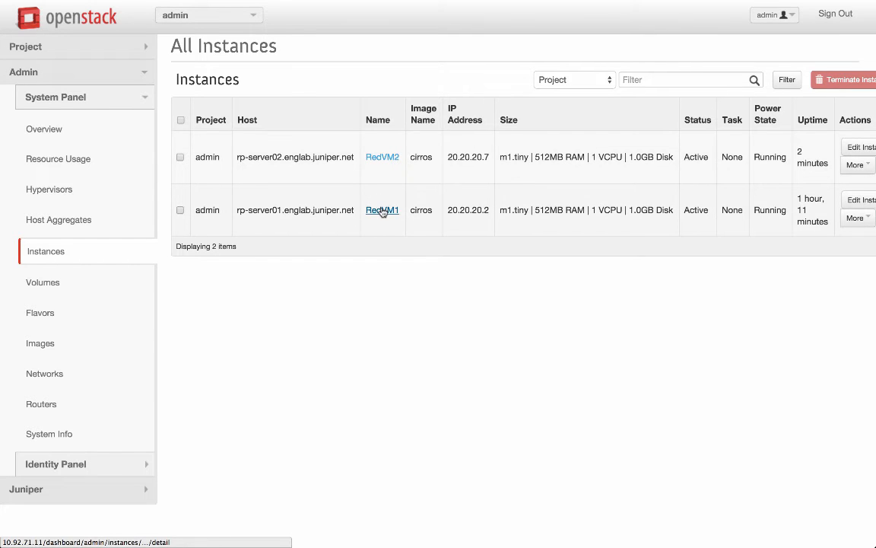
Open the RedVM1 instance's details page
click(382, 210)
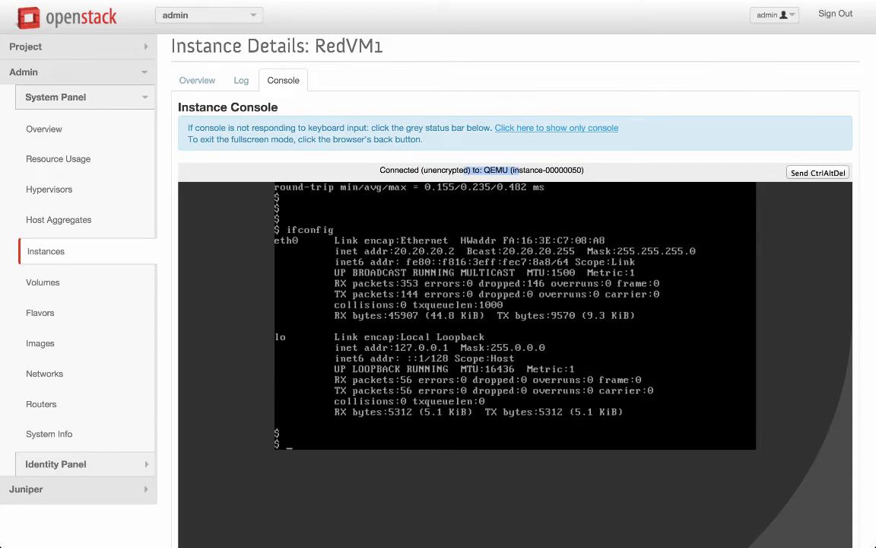
From RedVM1's console, ping RedVM2 at 20.20.20.7
text(ping)
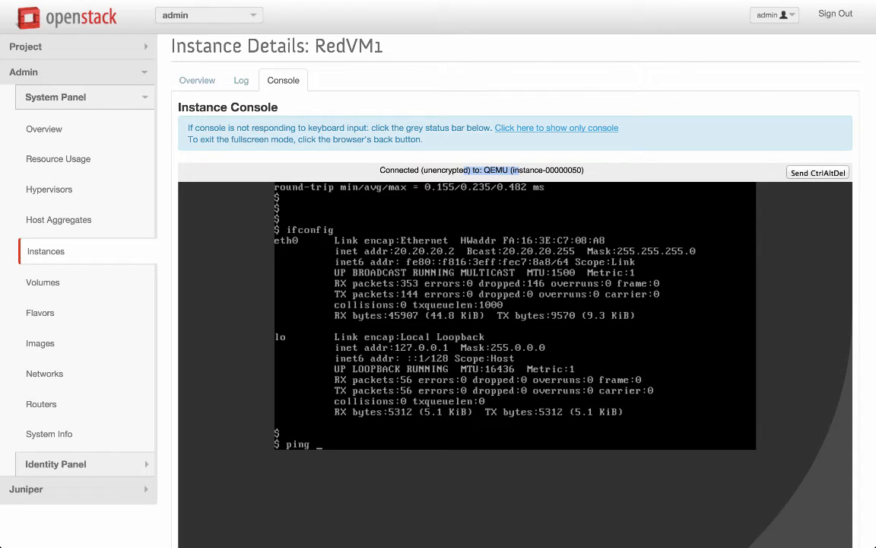
text(20.20.20)
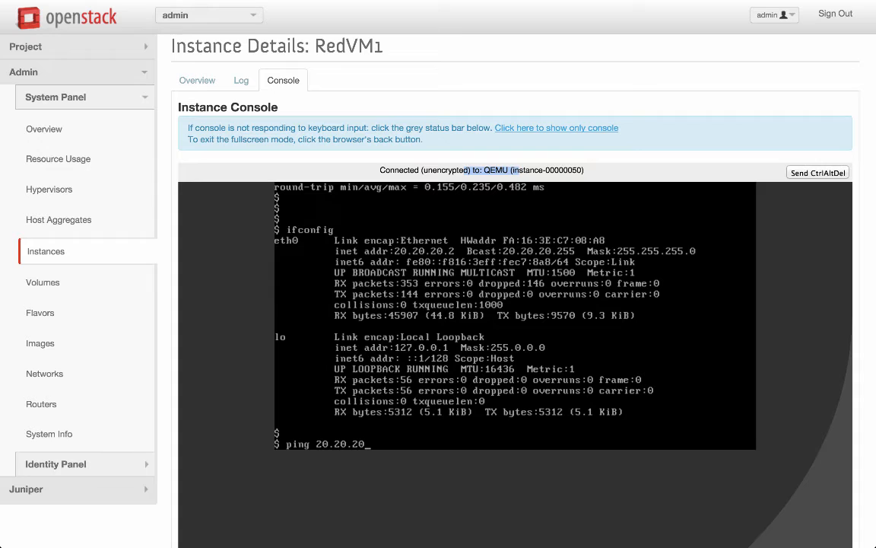
text(.7)
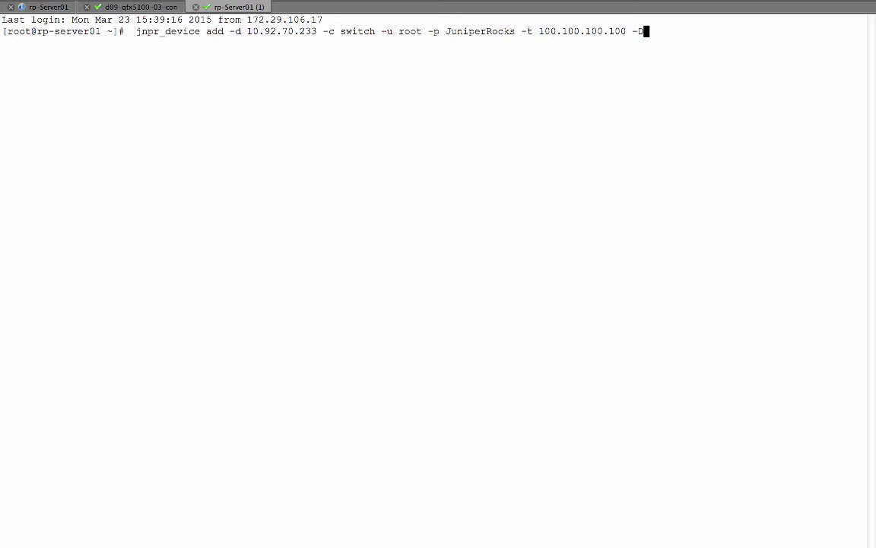
mouse_move(211, 58)
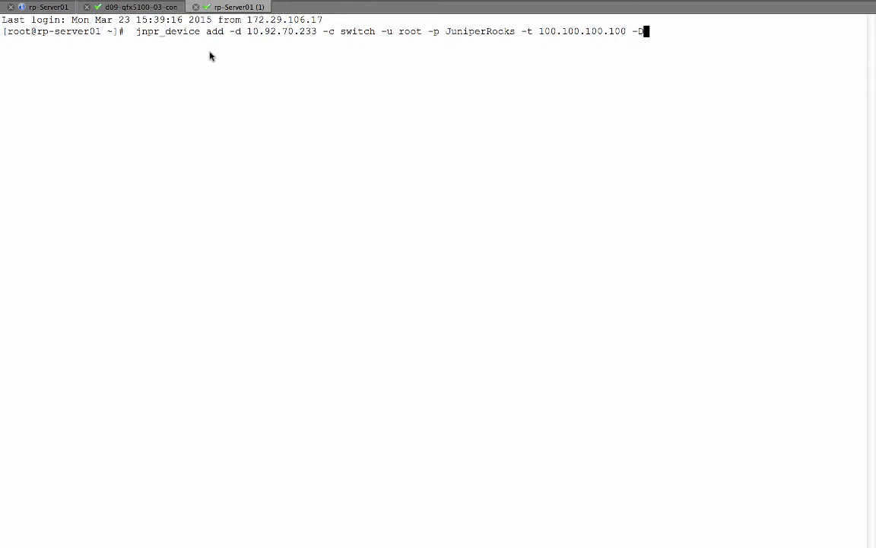
mouse_move(254, 36)
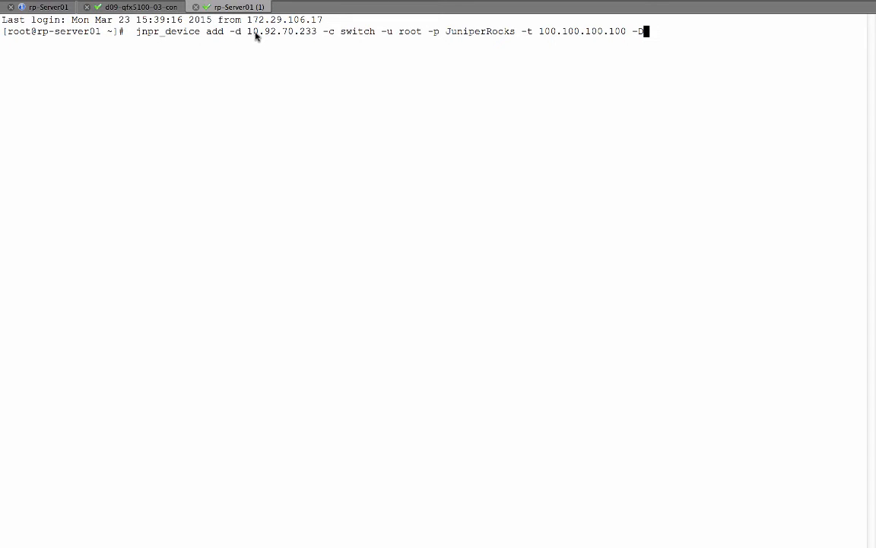
mouse_move(304, 44)
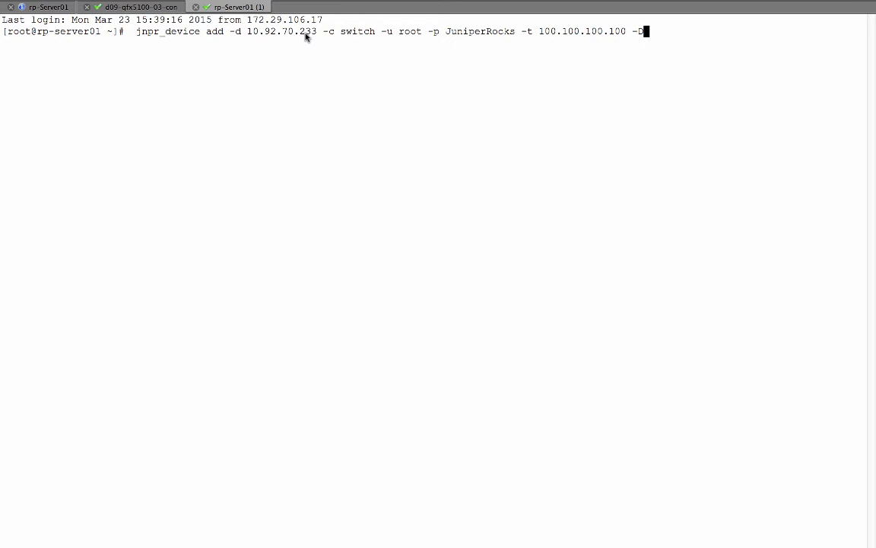
mouse_move(540, 40)
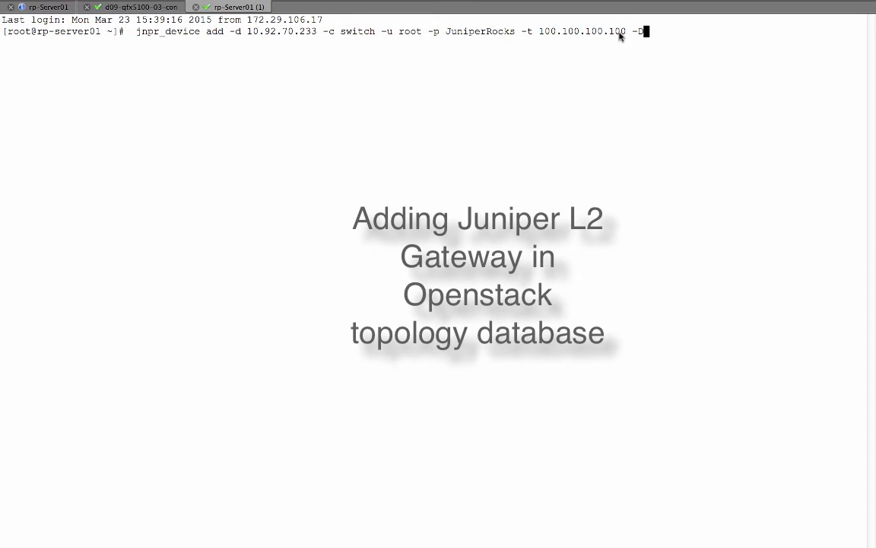
mouse_move(432, 37)
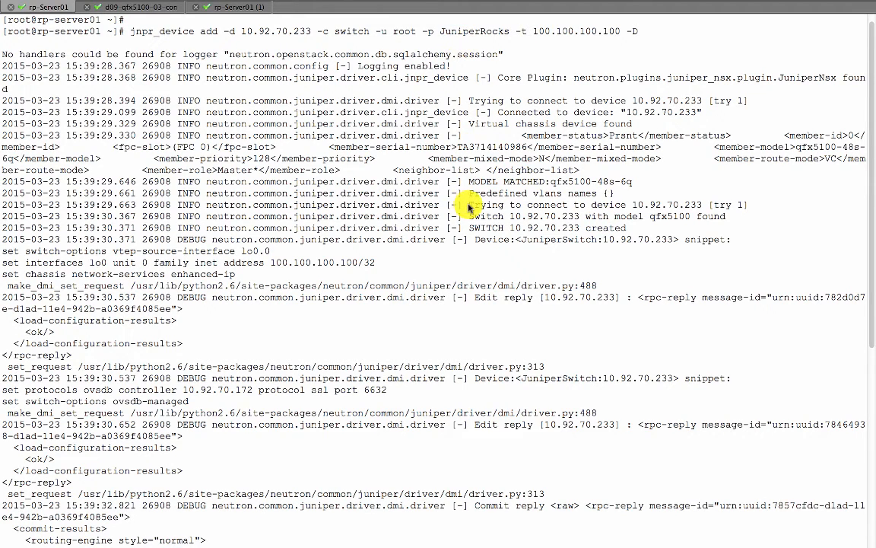
mouse_move(488, 181)
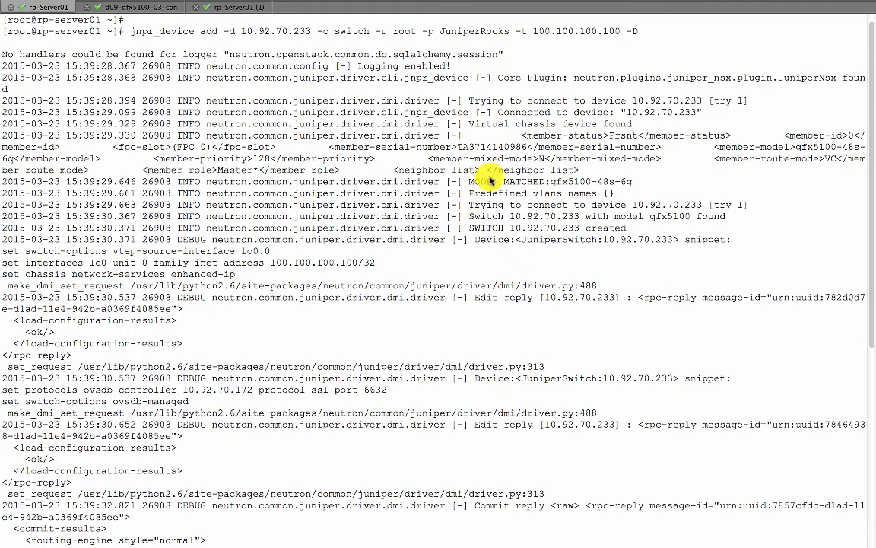
mouse_move(595, 185)
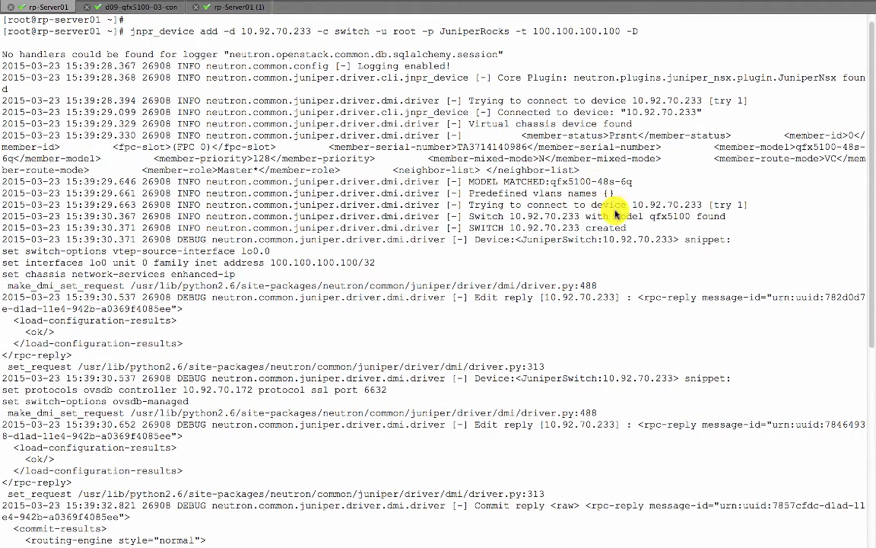
mouse_move(633, 221)
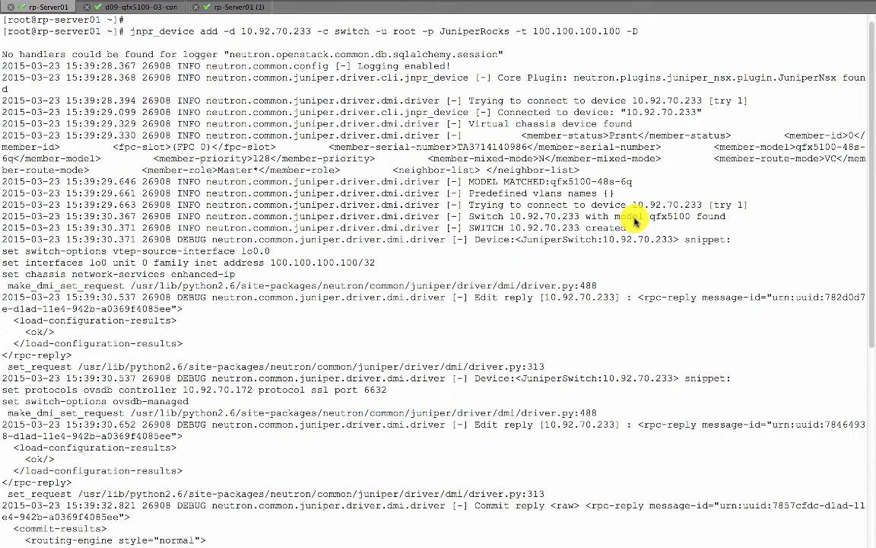
mouse_move(593, 238)
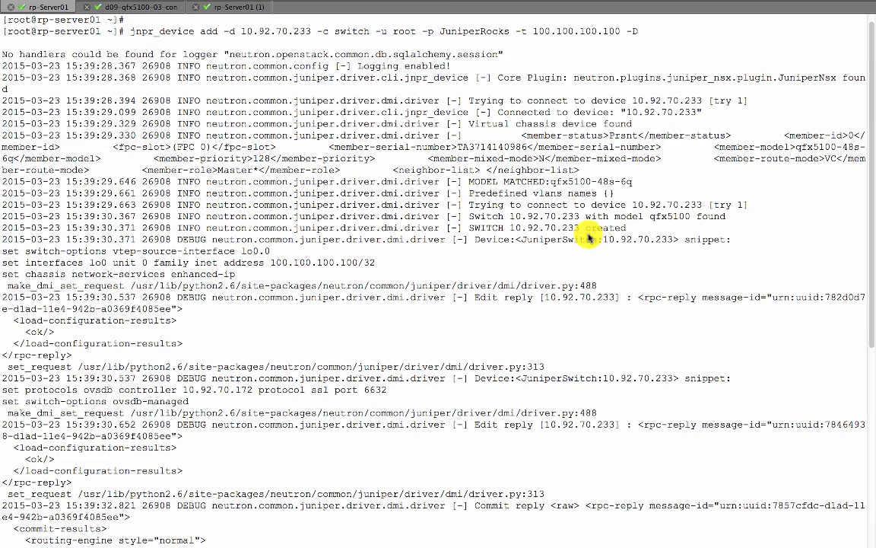
mouse_move(421, 243)
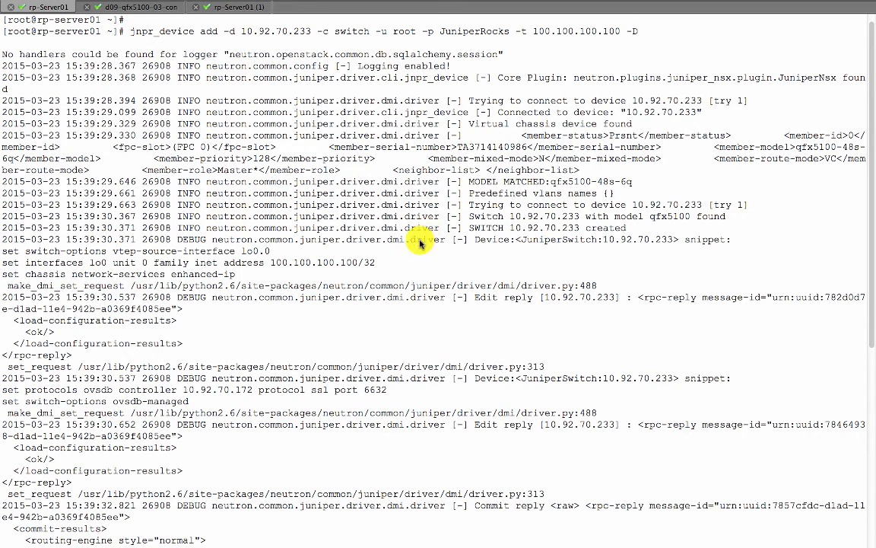
mouse_move(140, 257)
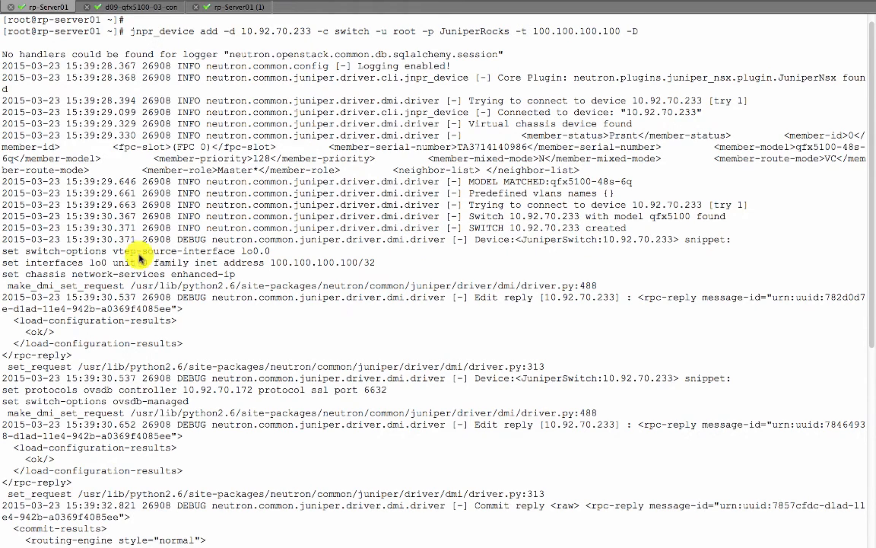
mouse_move(9, 249)
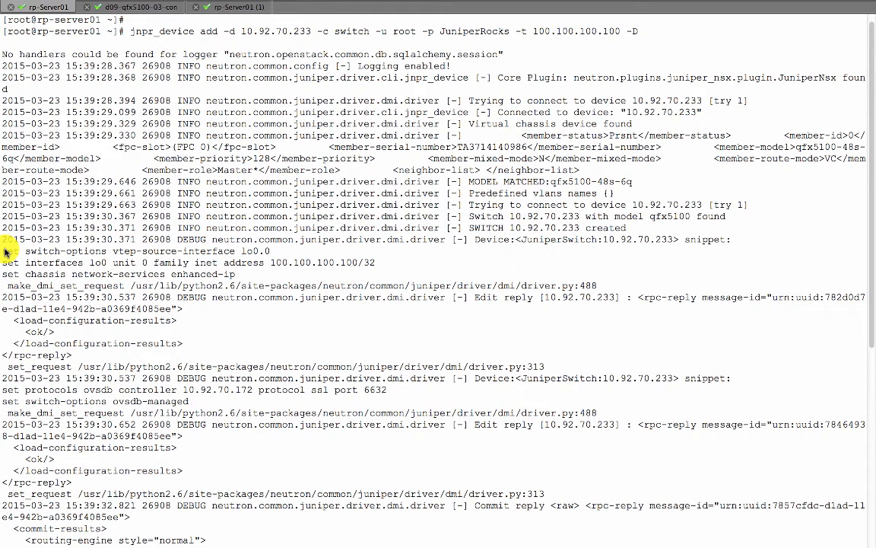
mouse_move(265, 261)
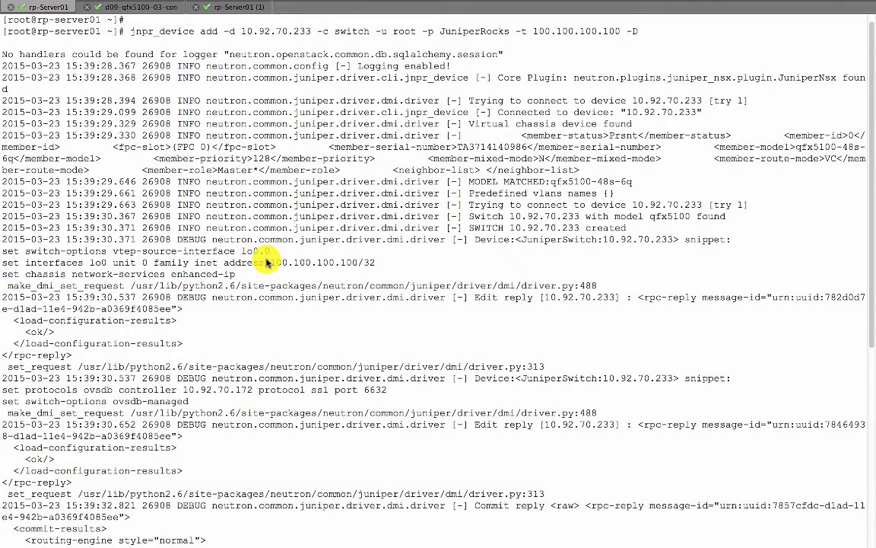
mouse_move(277, 266)
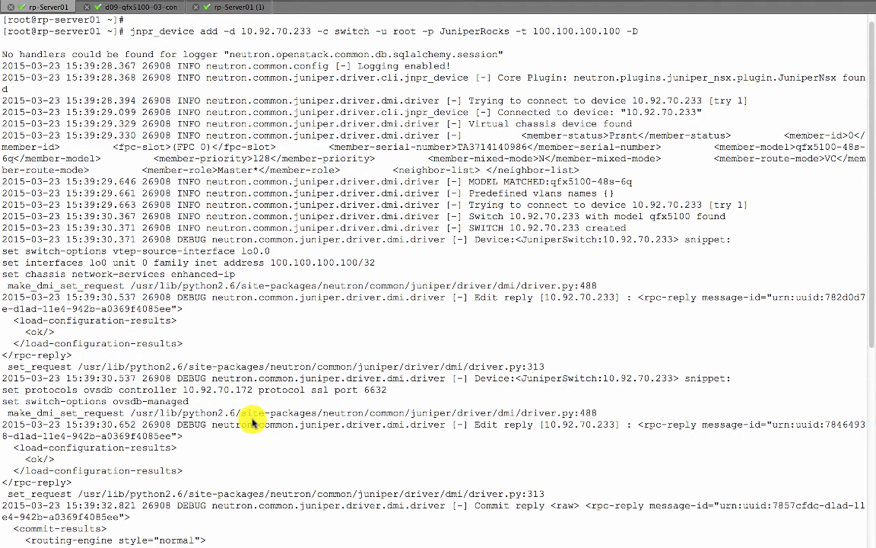
Scroll down to the commit results and device table for switch 10.92.70.233
scroll(down, 3)
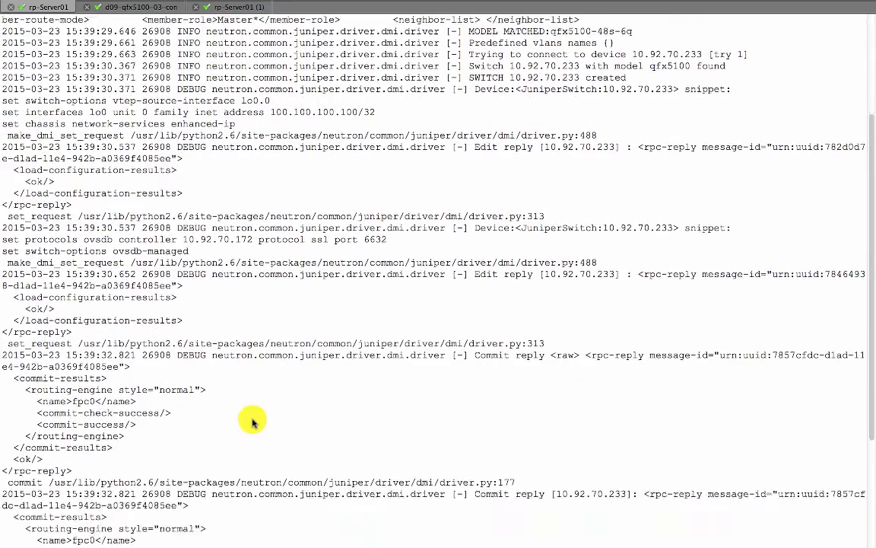
scroll(down, 3)
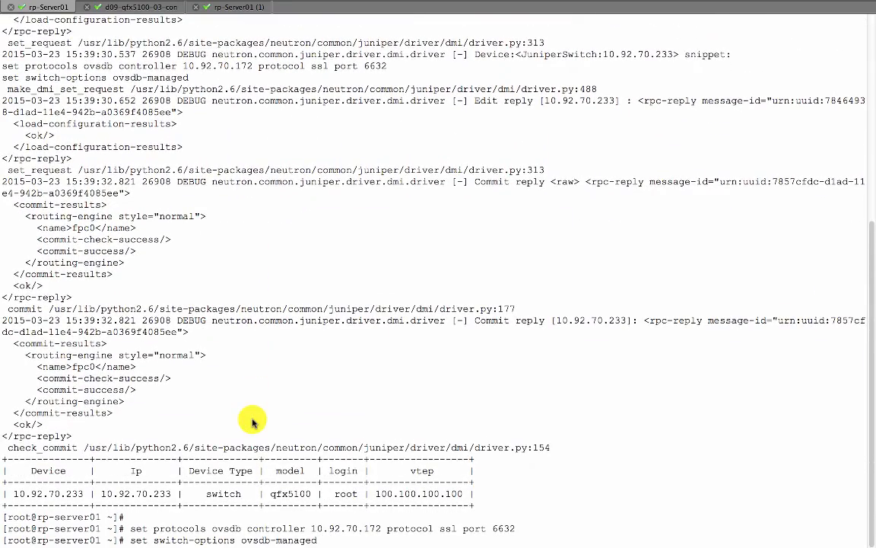
mouse_move(29, 451)
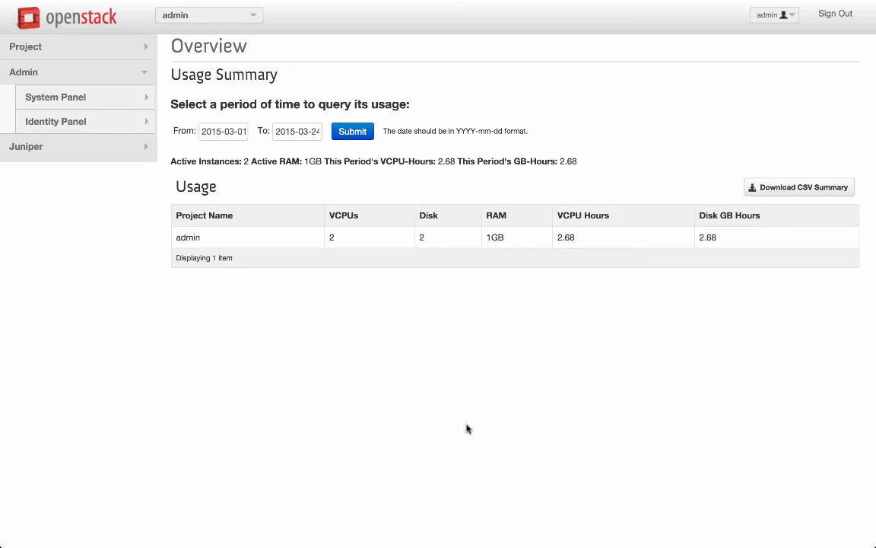
mouse_move(155, 337)
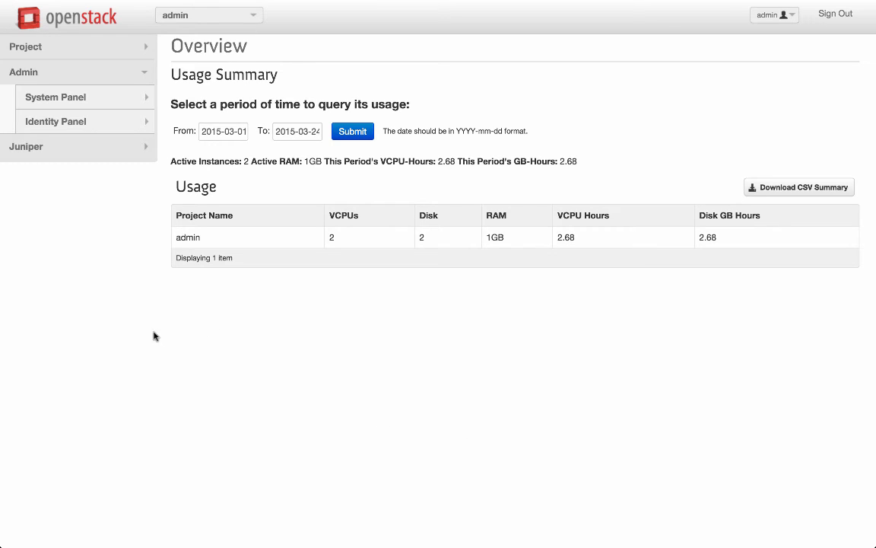
mouse_move(64, 152)
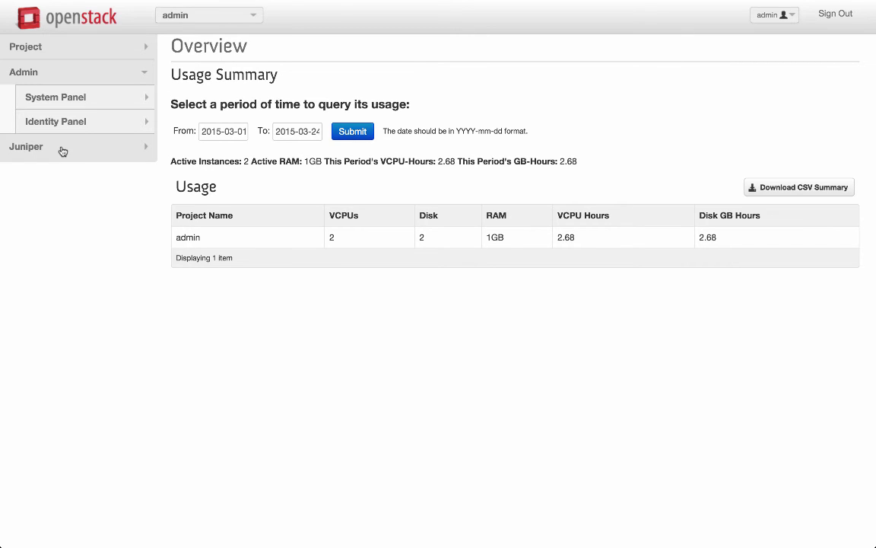
Open the Juniper VXLAN L2 Gateway listing page
click(26, 146)
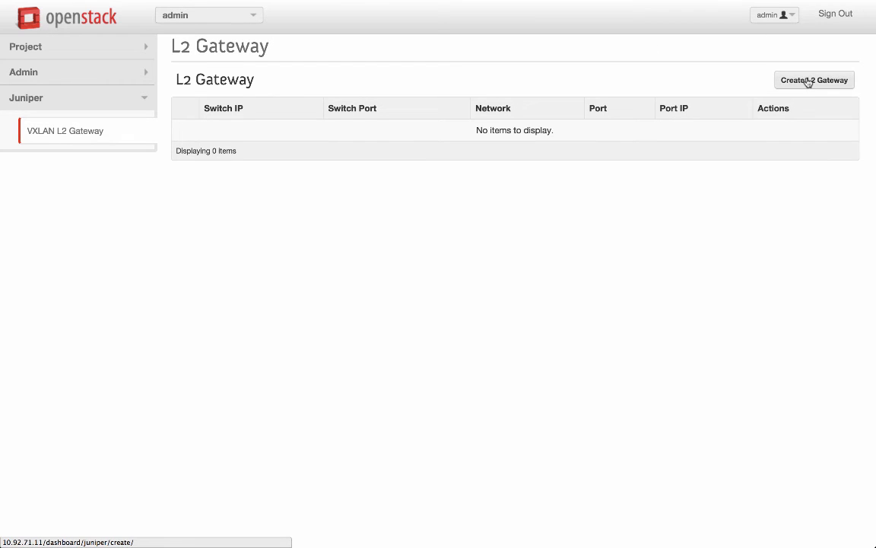
mouse_move(814, 79)
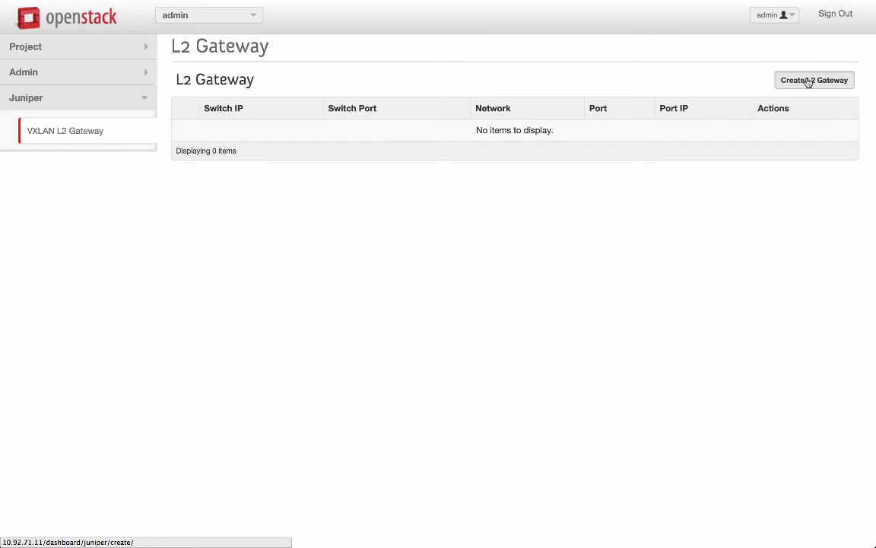
Start an L2 gateway for switch 10.92.70.233 on port ge-0/0/42
click(814, 79)
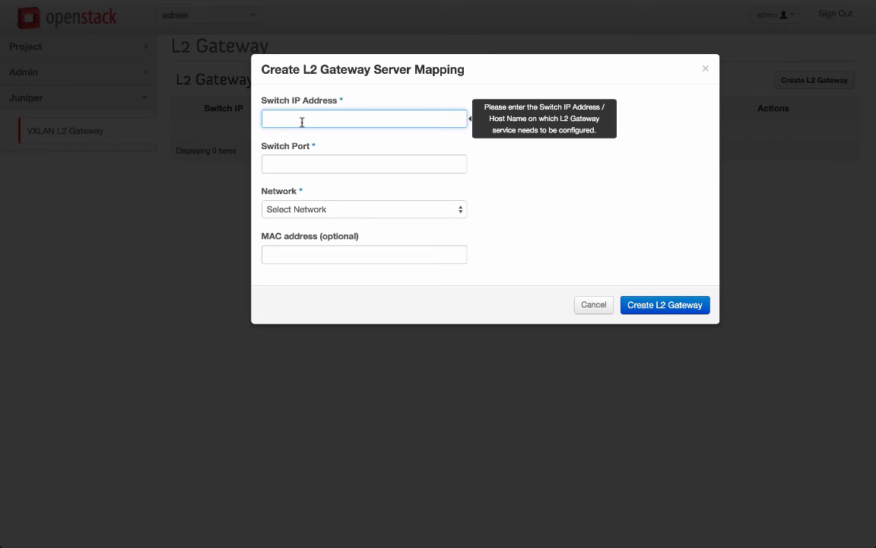
text(10.92.70.233)
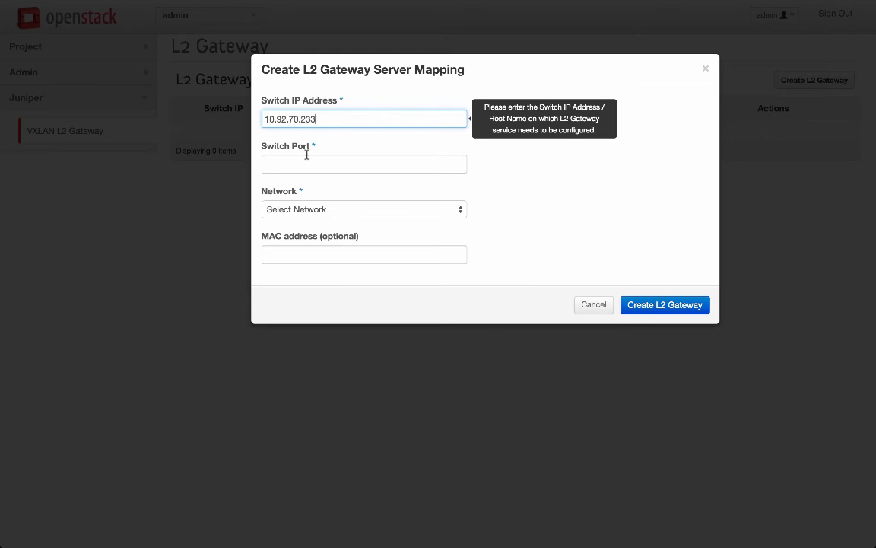
click(364, 164)
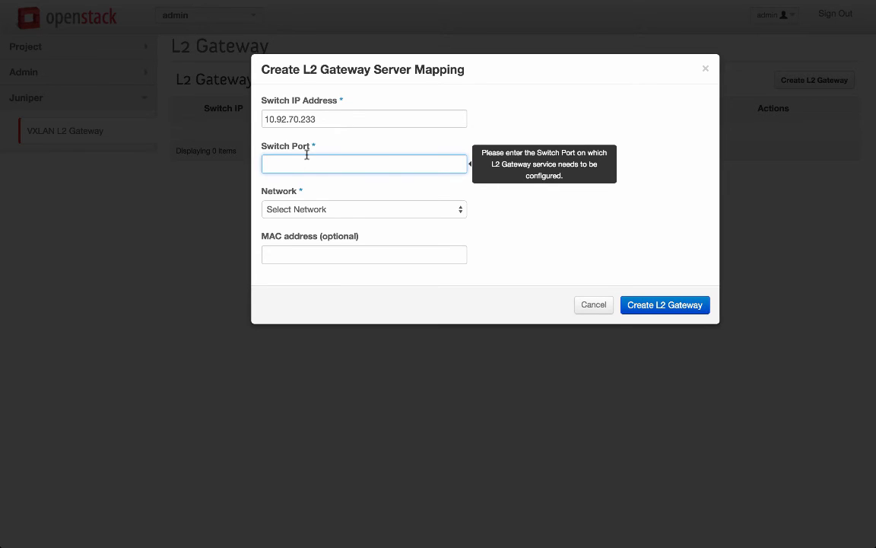
text(g)
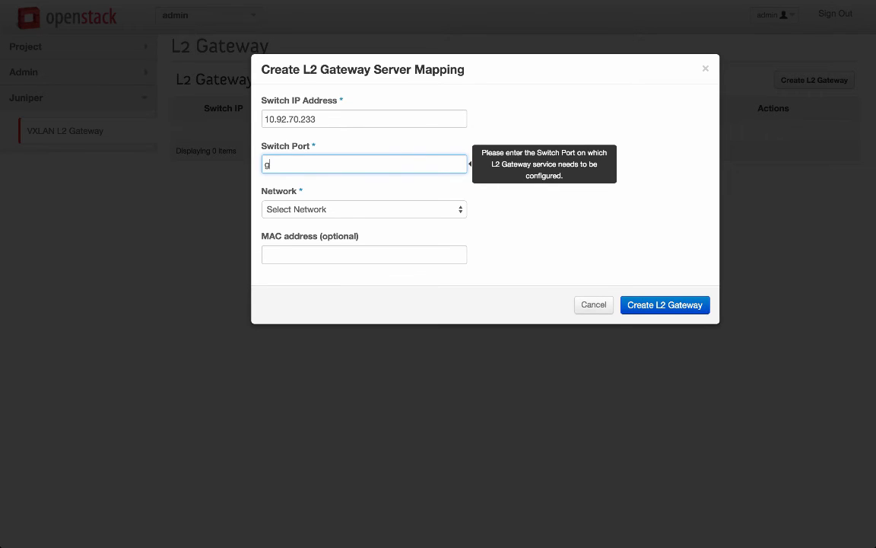
text(e-)
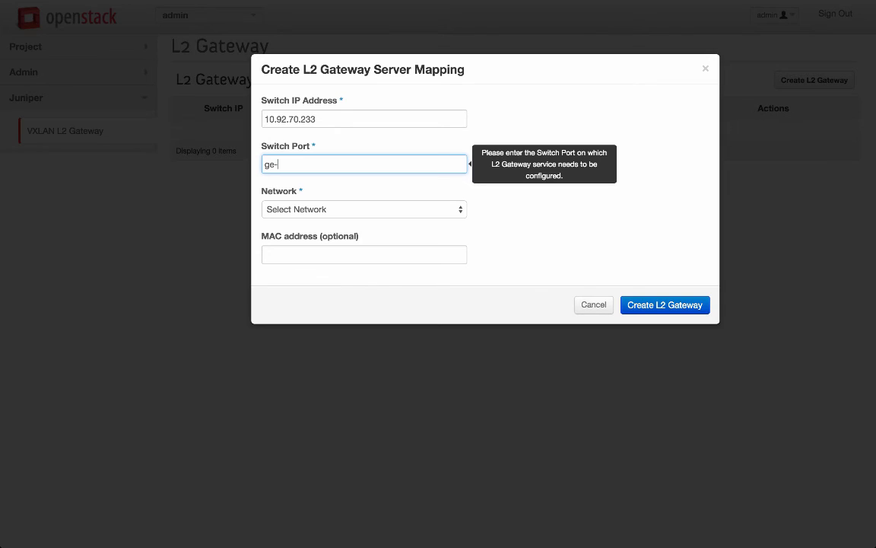
text(0/0/)
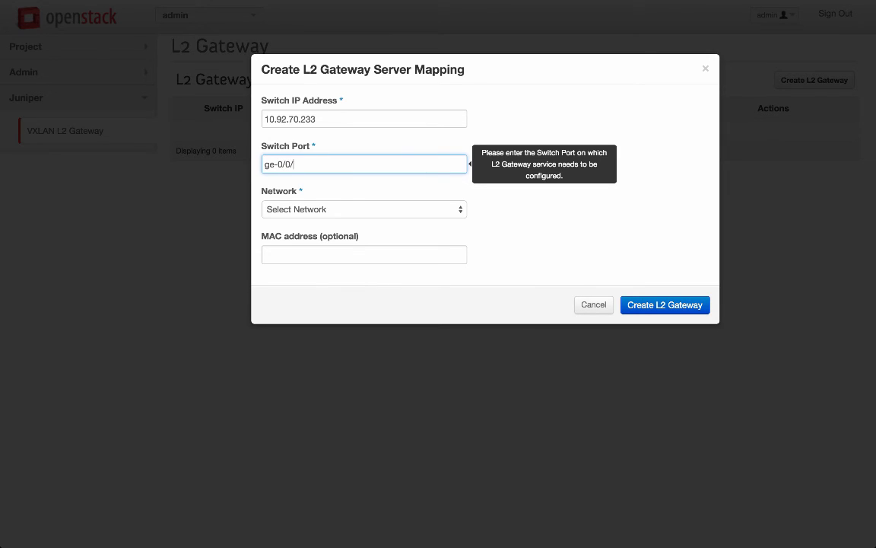
text(42)
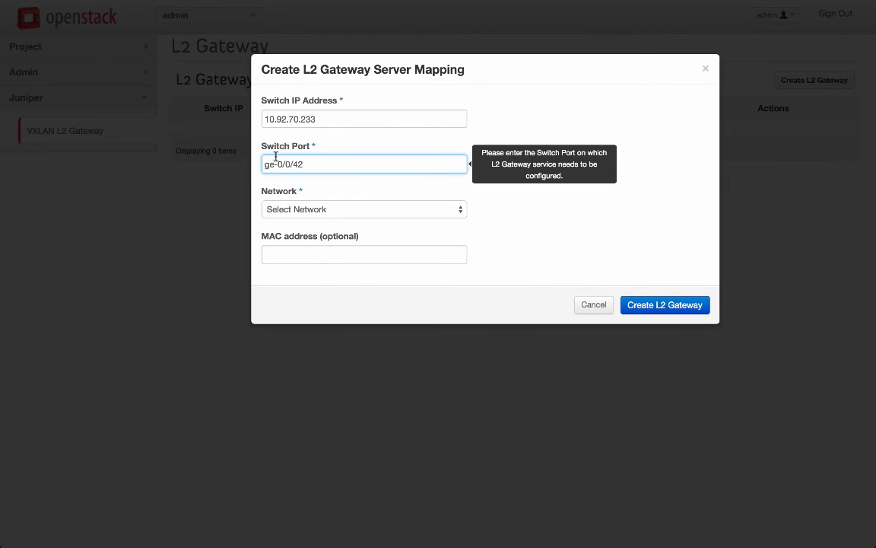
Map it to GreenNet with MAC 00:25:90:D9:94:D9 and submit the gateway
click(364, 210)
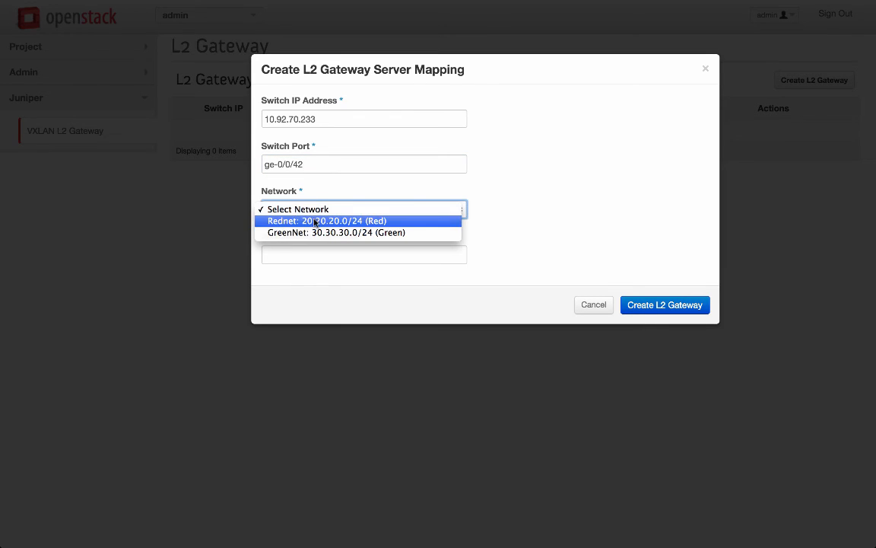
mouse_move(316, 231)
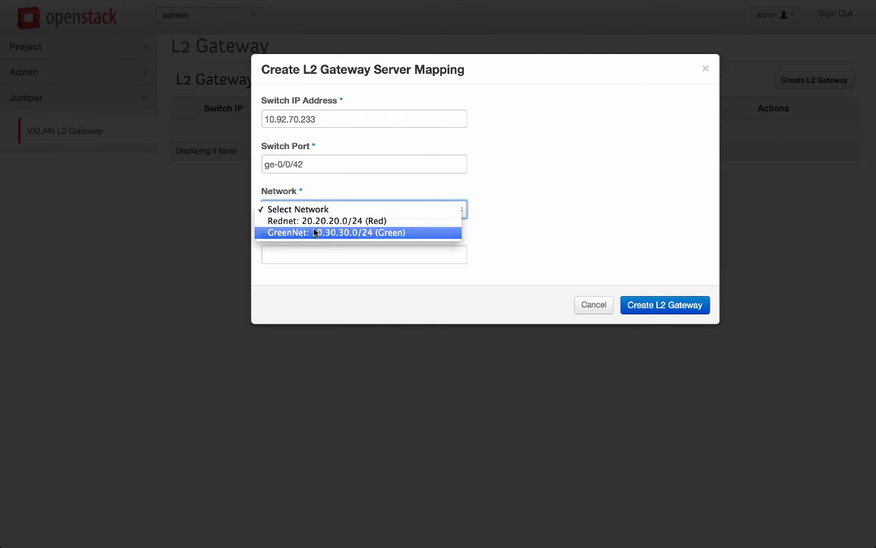
click(359, 232)
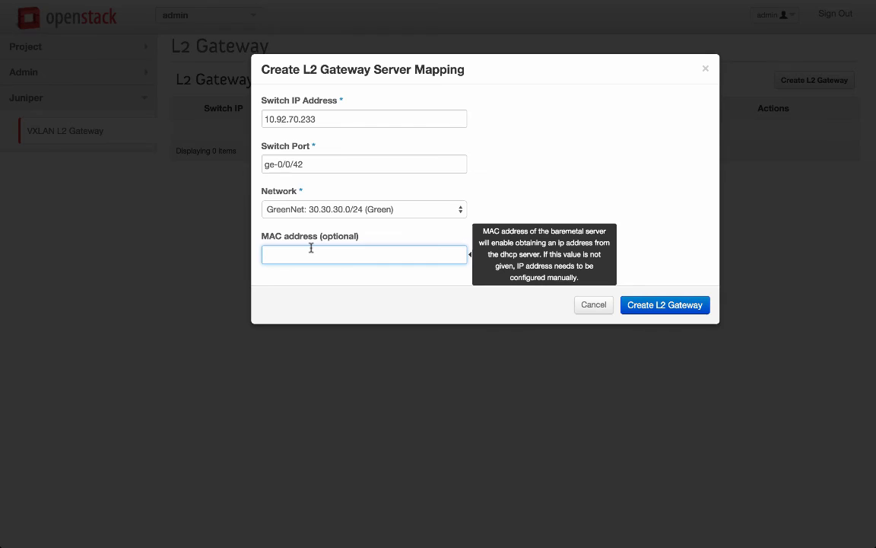
text(00:25:90:D9:94:D9)
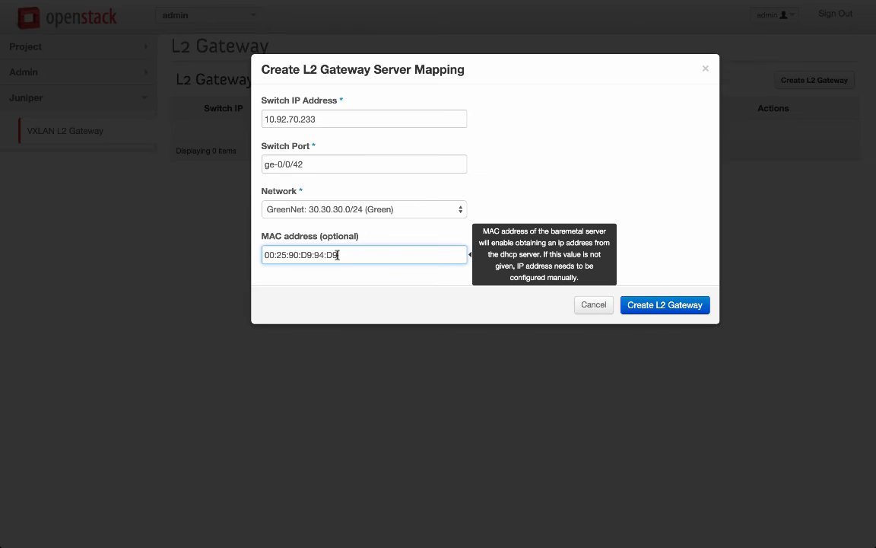
mouse_move(335, 274)
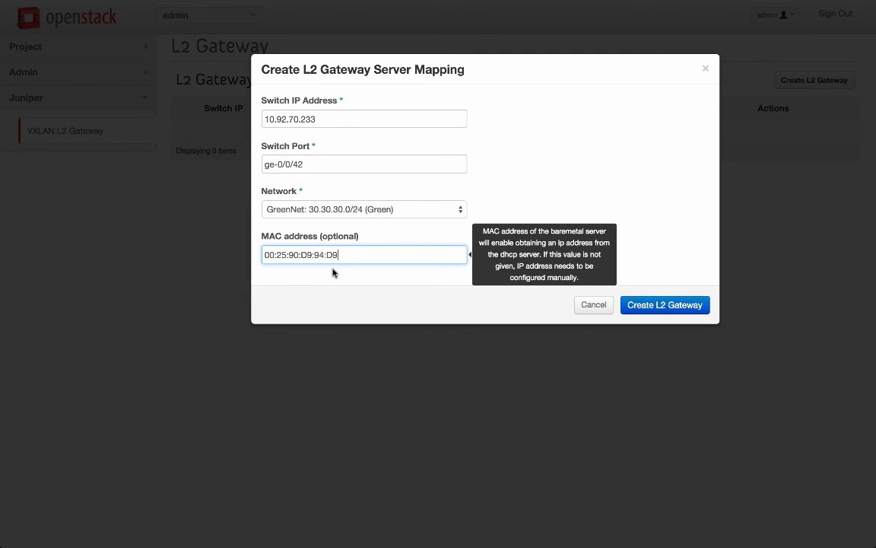
mouse_move(584, 297)
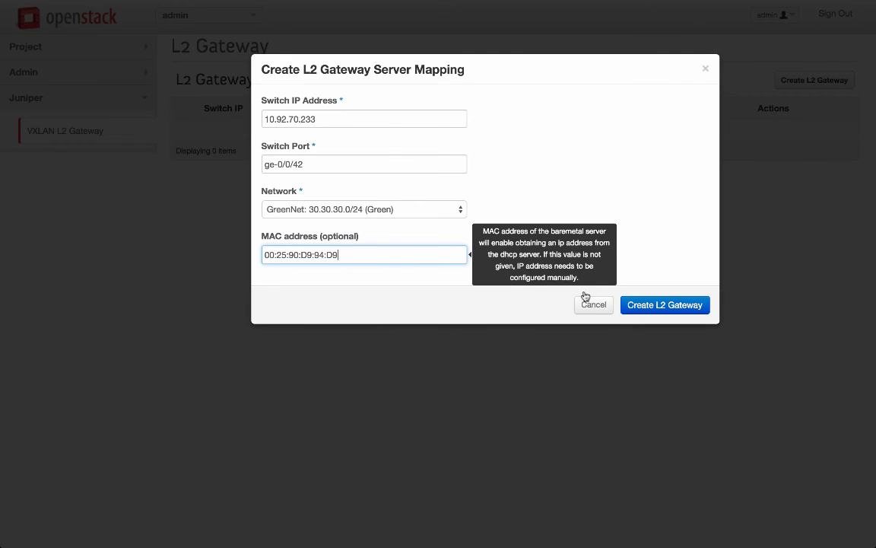
click(664, 304)
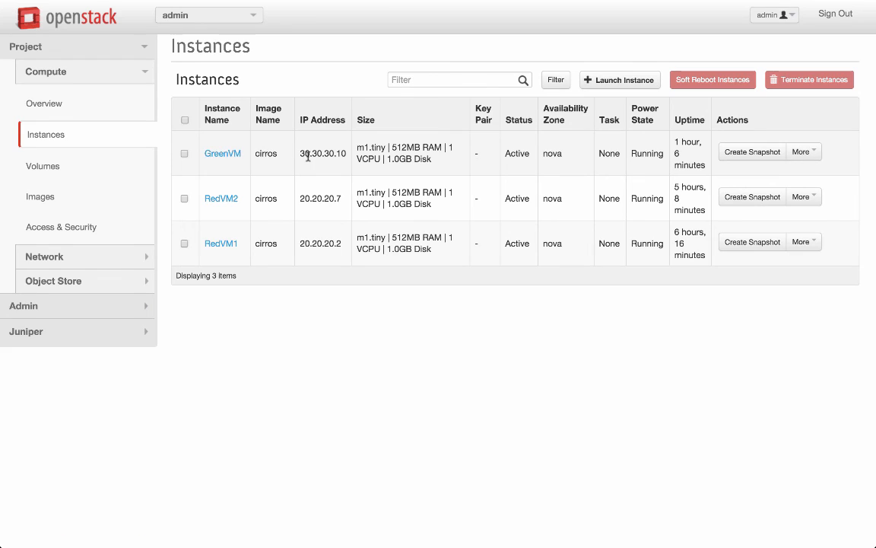
mouse_move(298, 153)
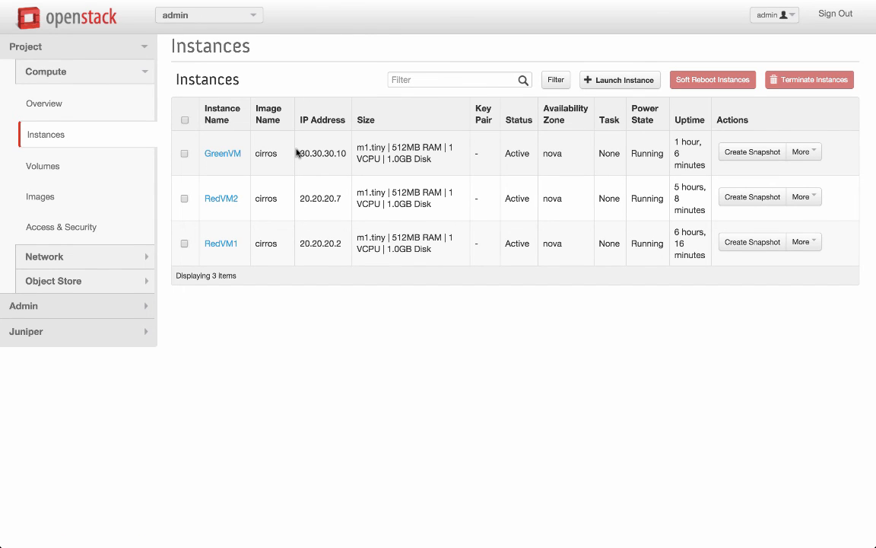
mouse_move(222, 152)
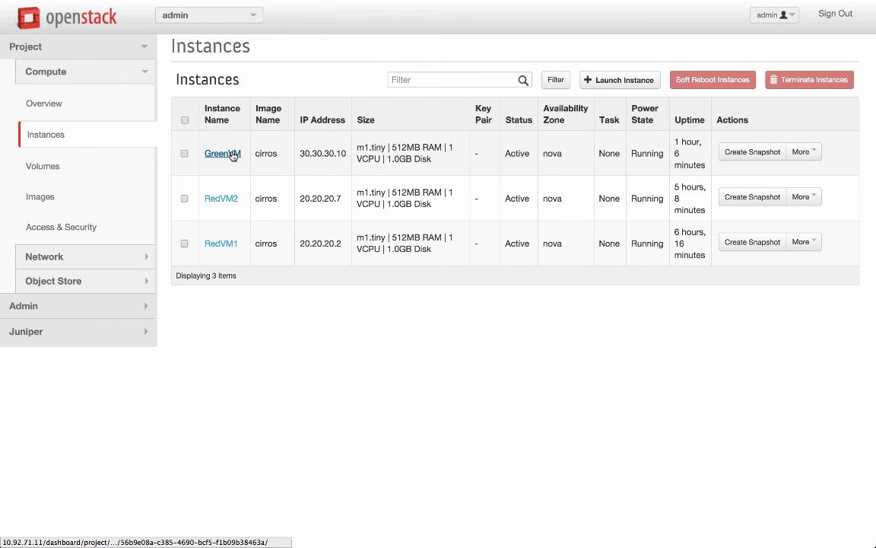
From GreenVM's console, run ifconfig (eth0 30.30.30.10) and ping 30.30.30.9 with replies
click(222, 152)
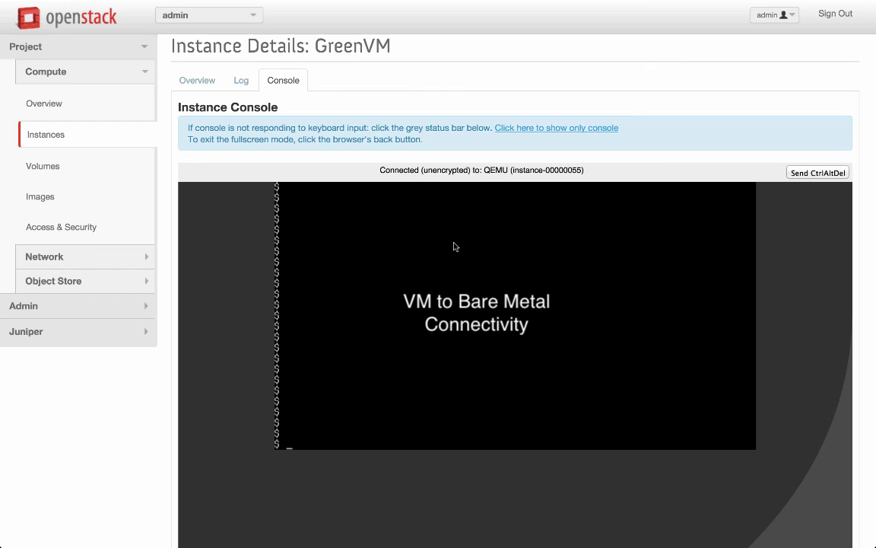
text(ifconfig)
text(ping 30.30.30.9)
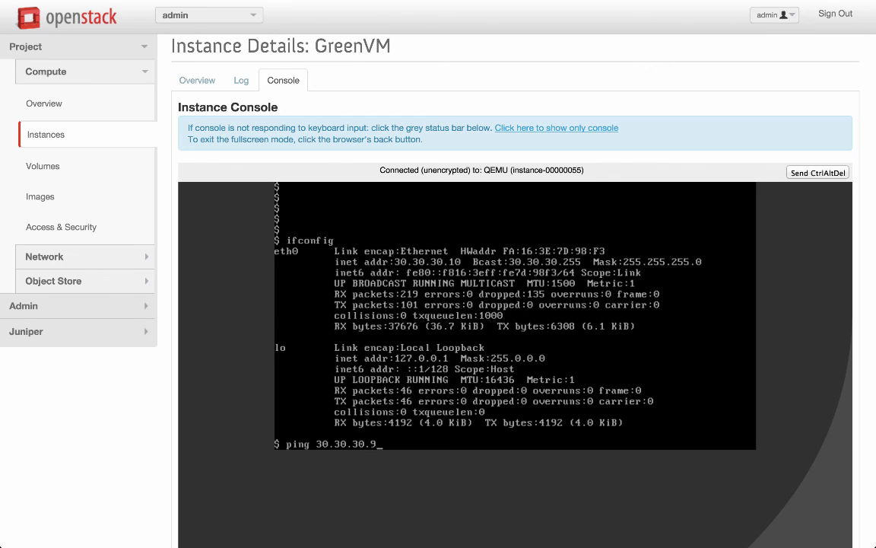
key(Return)
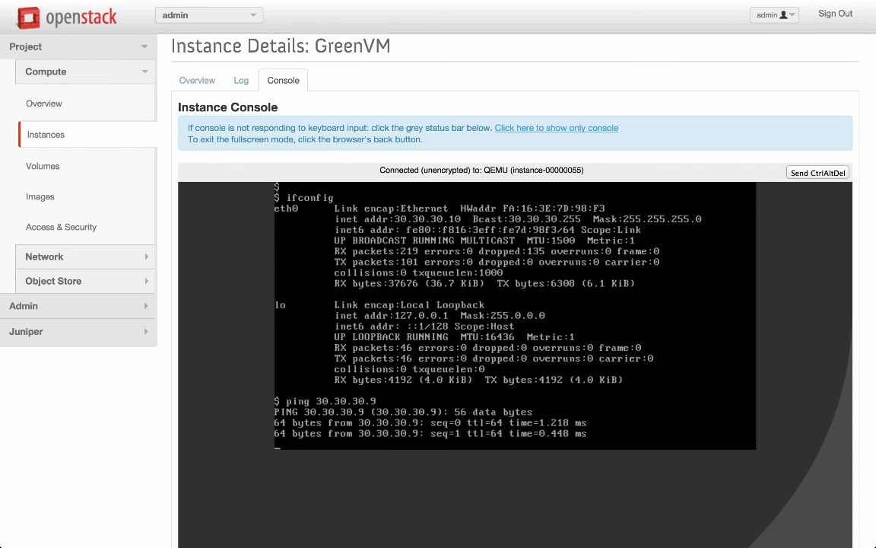